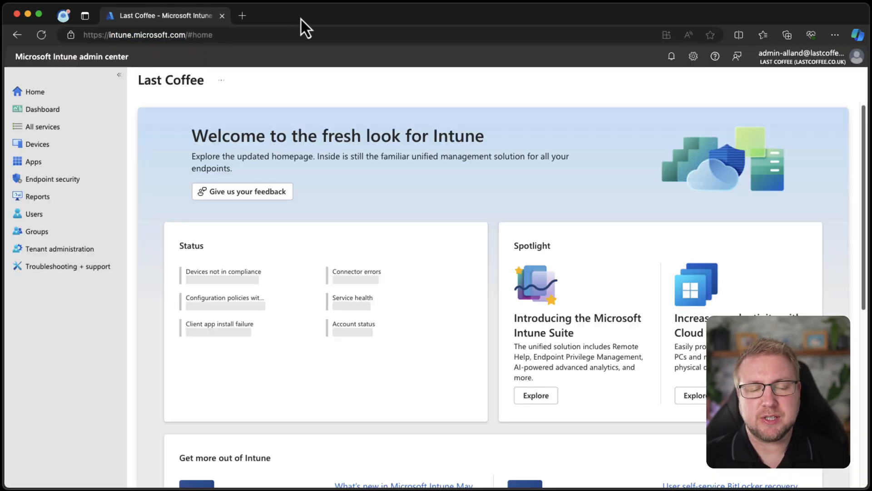
Step: Show the Windows enrollment options, scrolled to the Windows Autopilot device preparation section
click(37, 144)
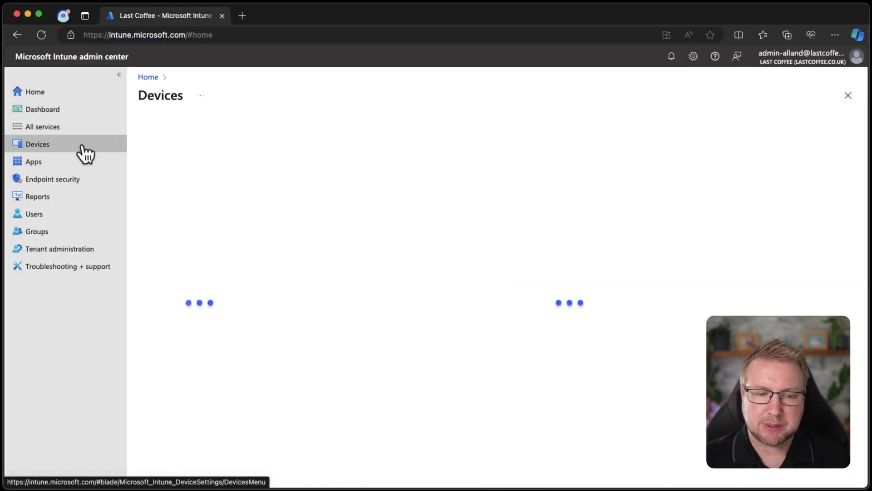
click(167, 349)
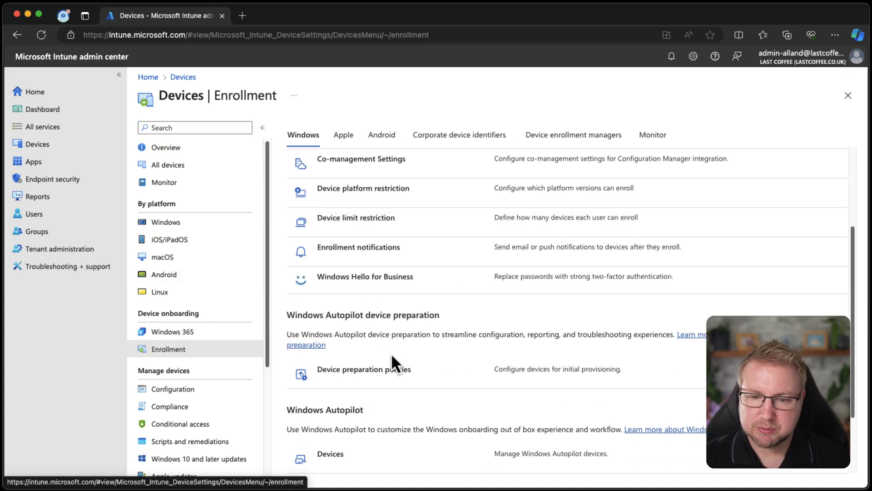
scroll(down, 3)
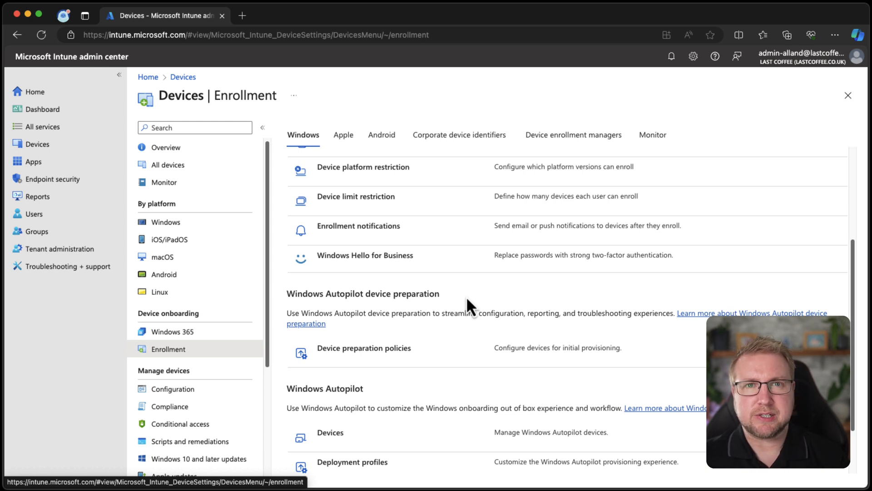
mouse_move(471, 308)
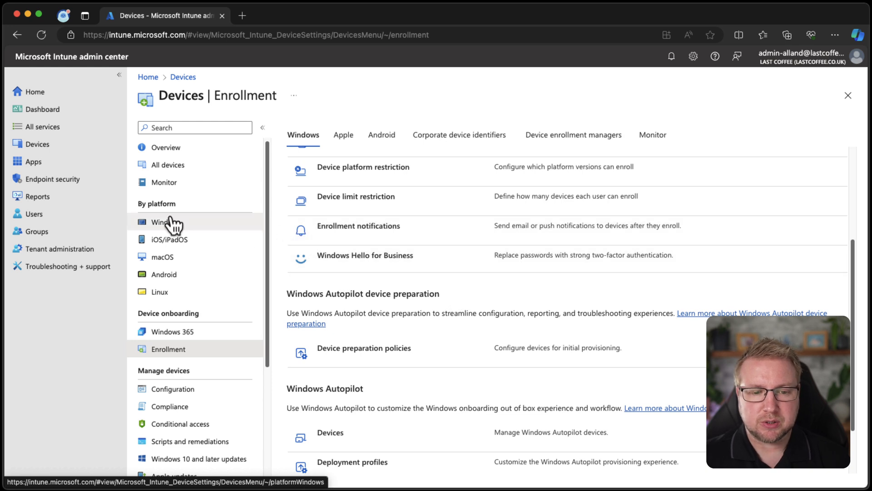
Step: Filter the groups list by 'windows' and view the Autopilot device preparation user group
click(36, 231)
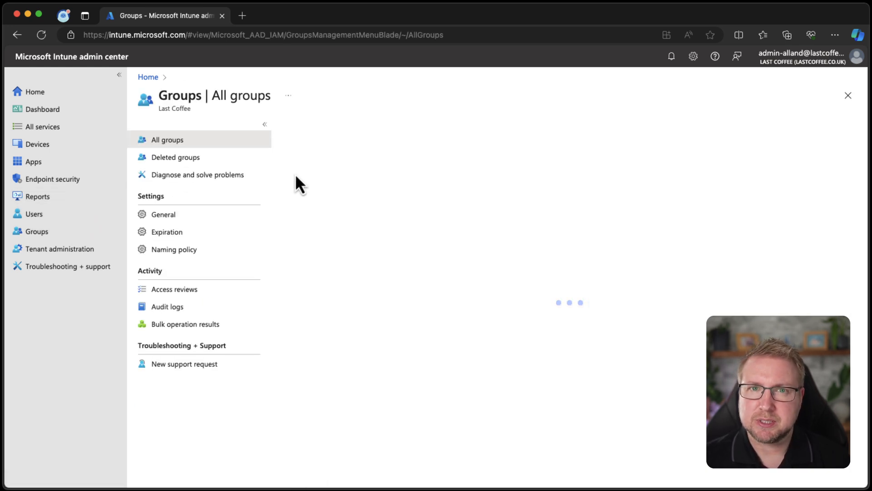
text(windows)
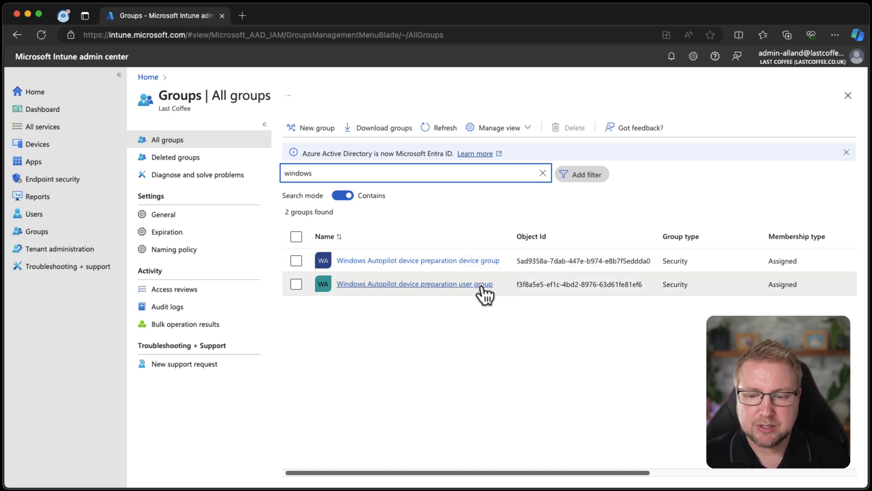
click(414, 284)
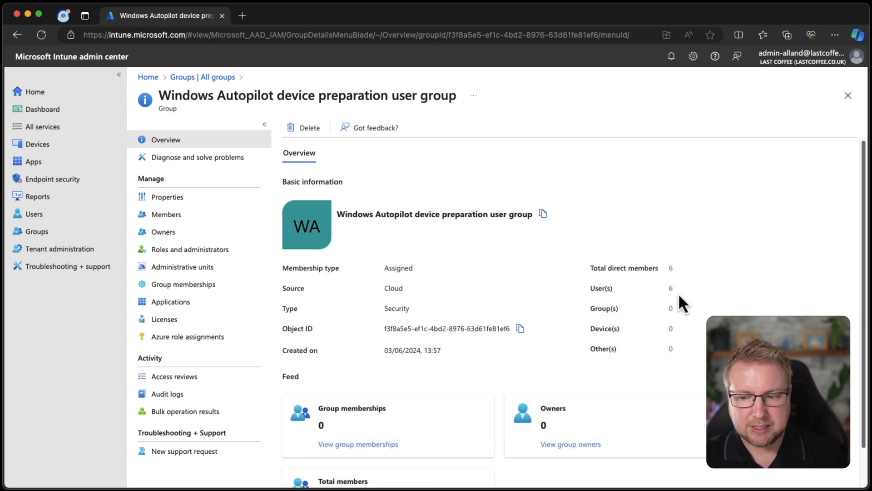
mouse_move(226, 83)
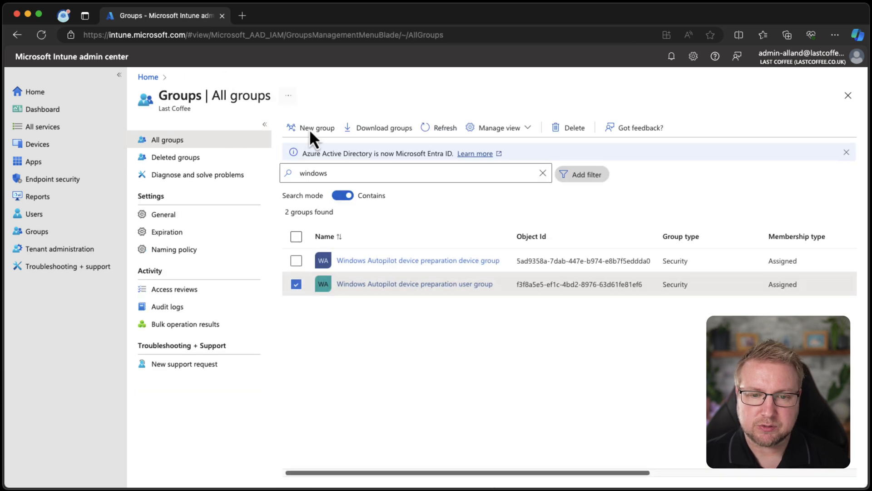
Step: View the empty members list of the Autopilot device preparation device group
click(415, 284)
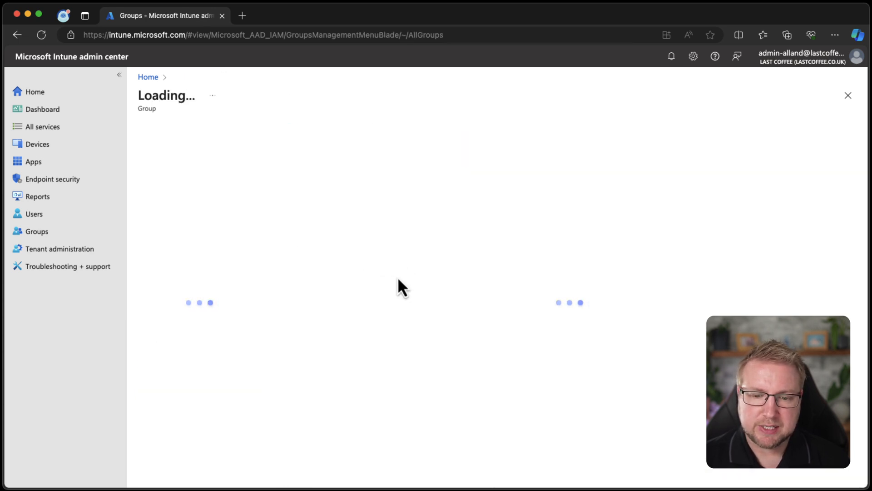
click(166, 214)
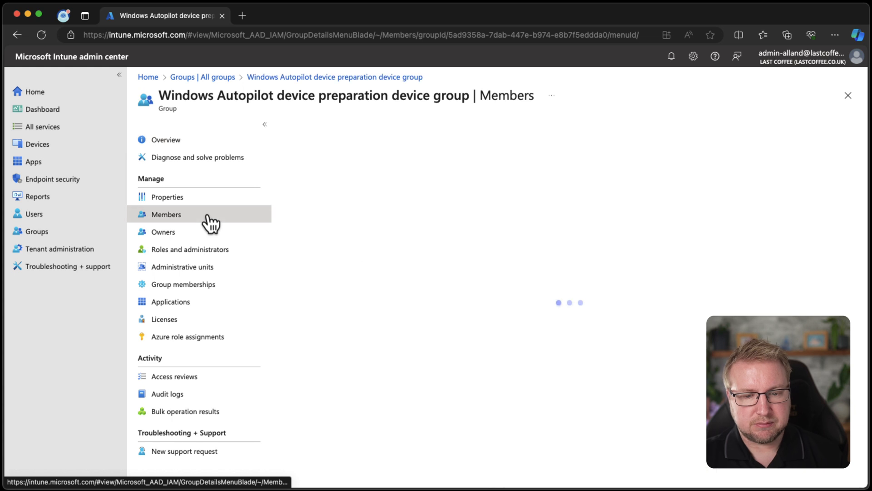
click(166, 214)
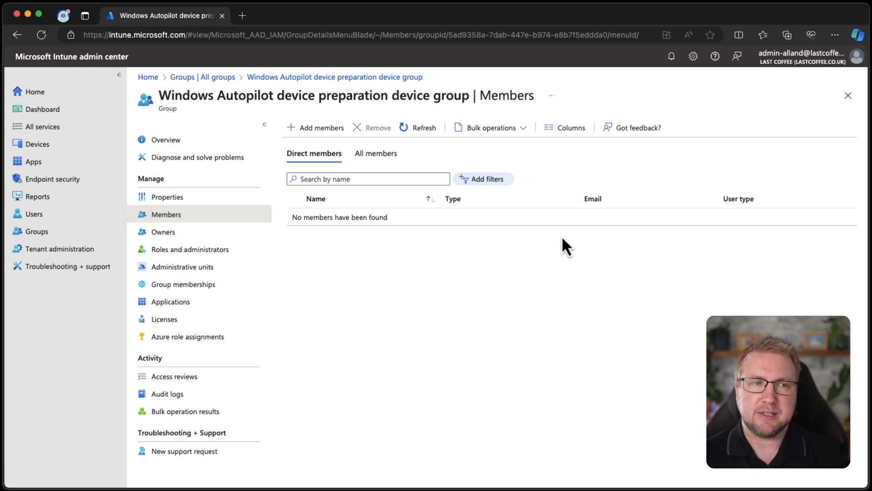
mouse_move(580, 260)
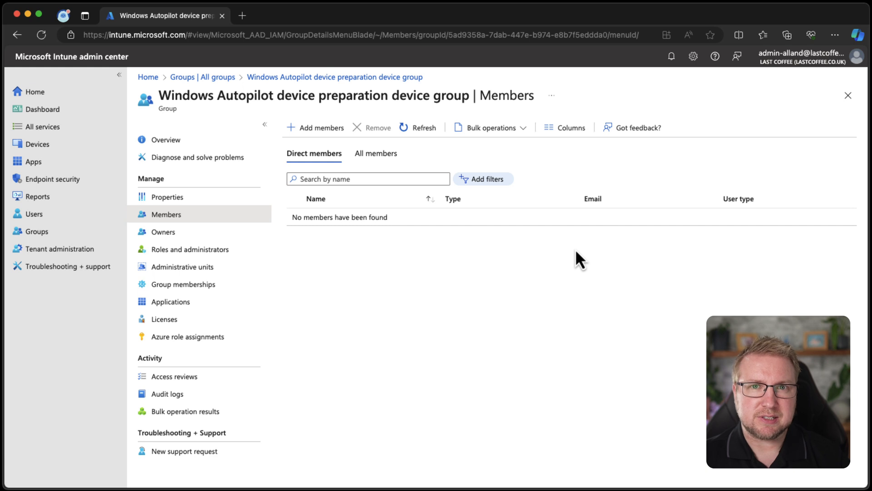
mouse_move(550, 254)
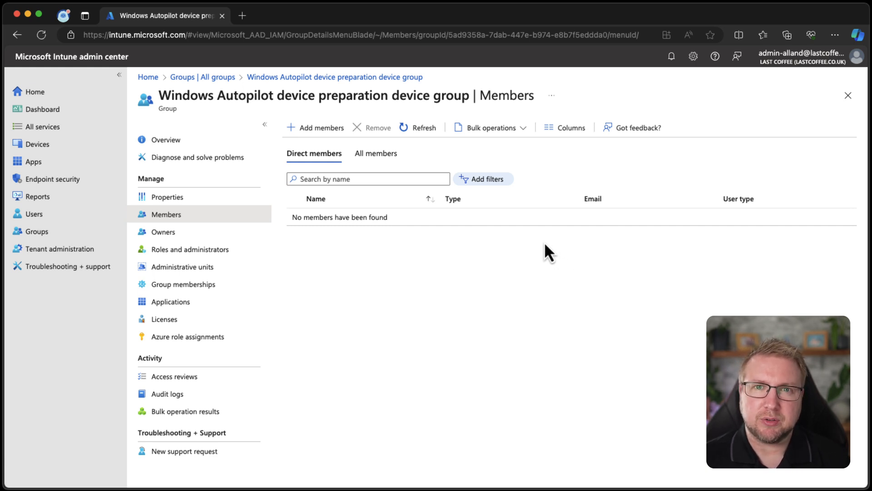
mouse_move(521, 251)
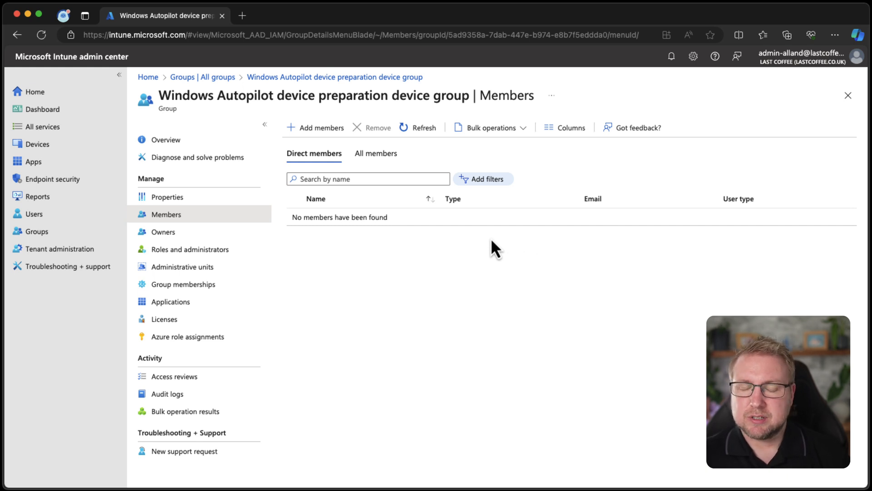
mouse_move(477, 245)
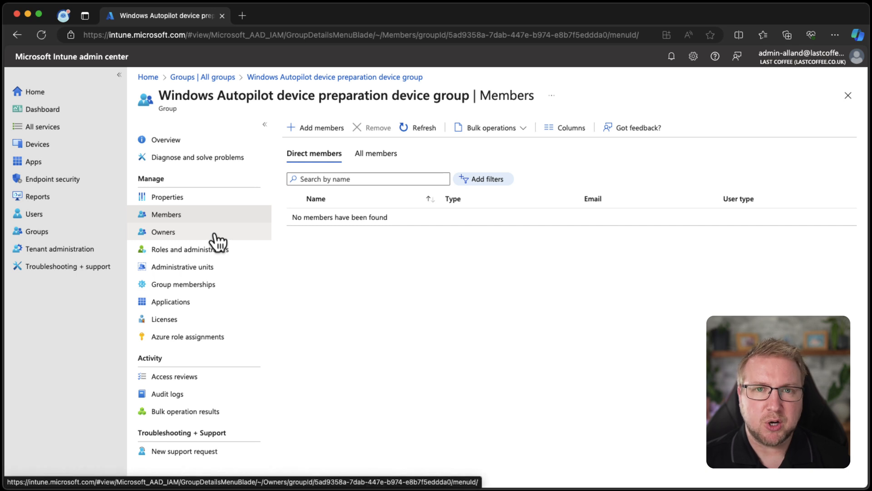
Step: Add Intune Provisioning Client as an owner of the device preparation device group
click(163, 231)
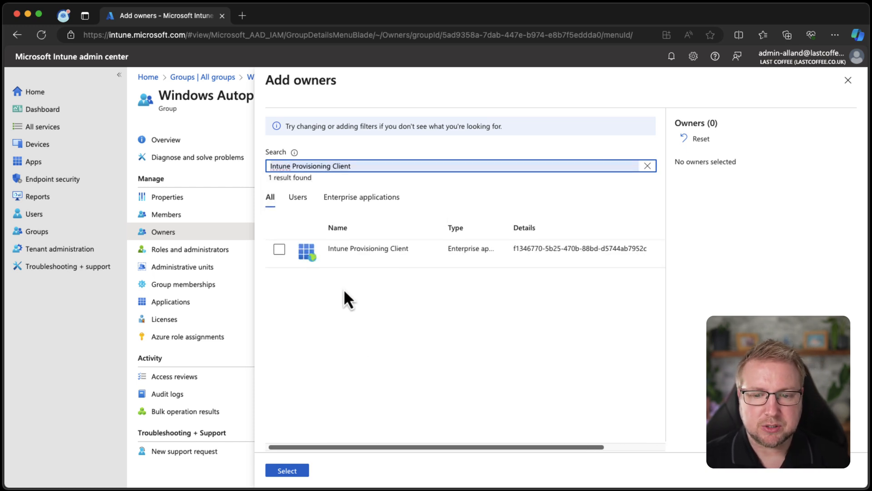
mouse_move(333, 285)
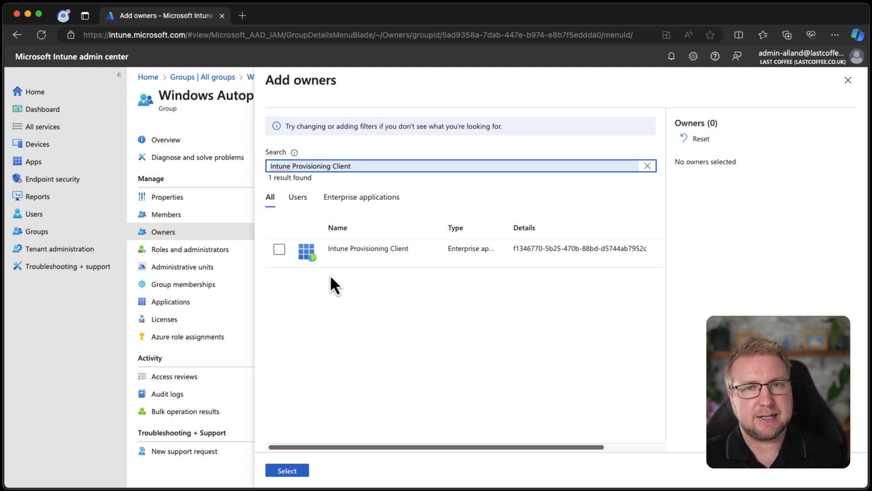
click(279, 248)
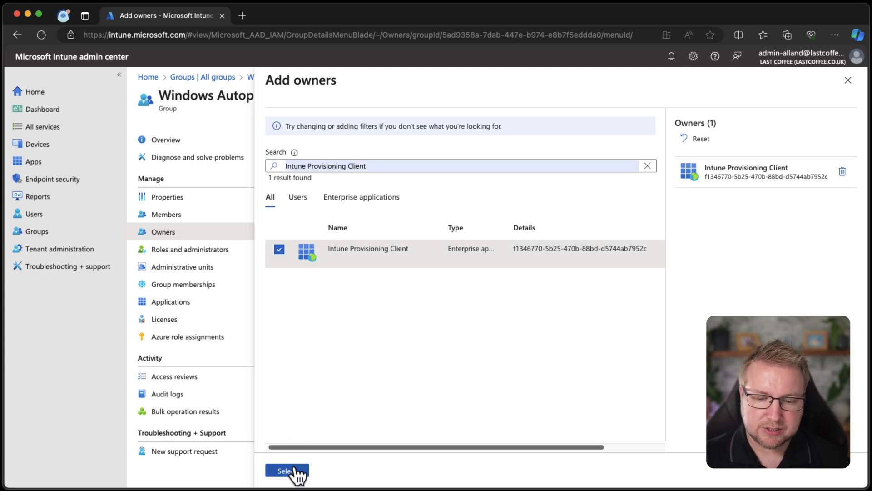
click(286, 470)
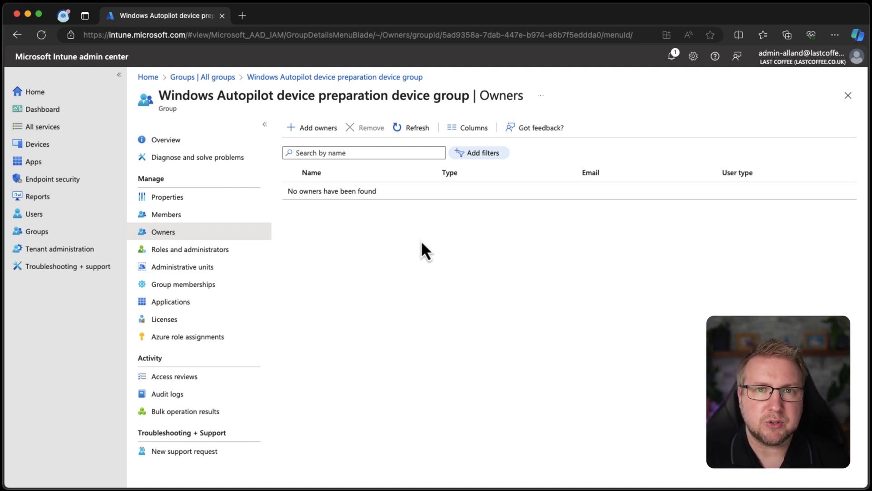
mouse_move(405, 238)
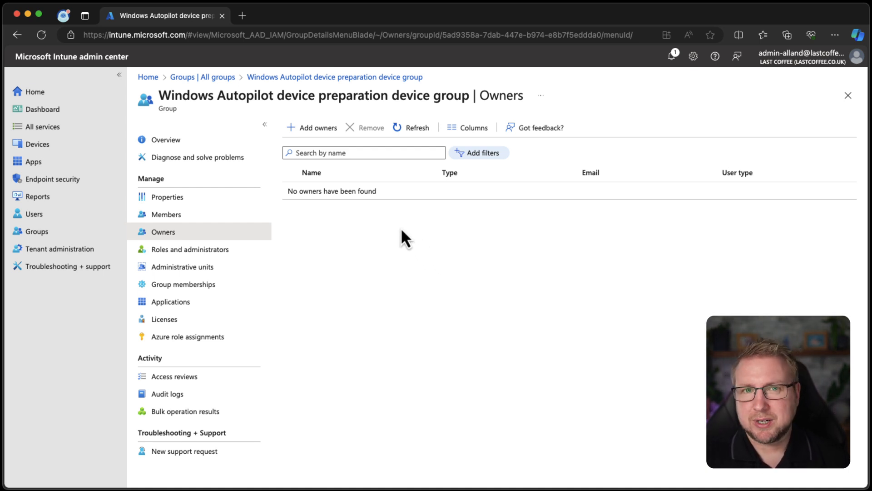
mouse_move(406, 233)
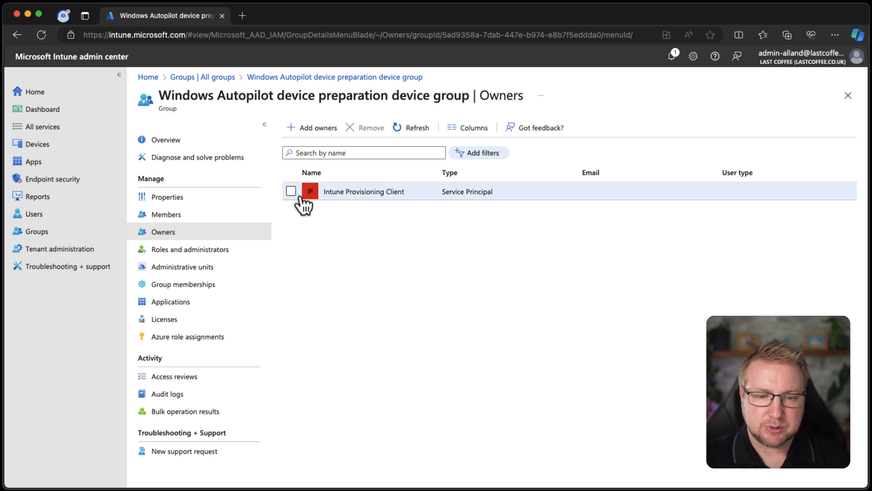
Step: Start creating a new device preparation policy from Devices > Enrollment
click(37, 144)
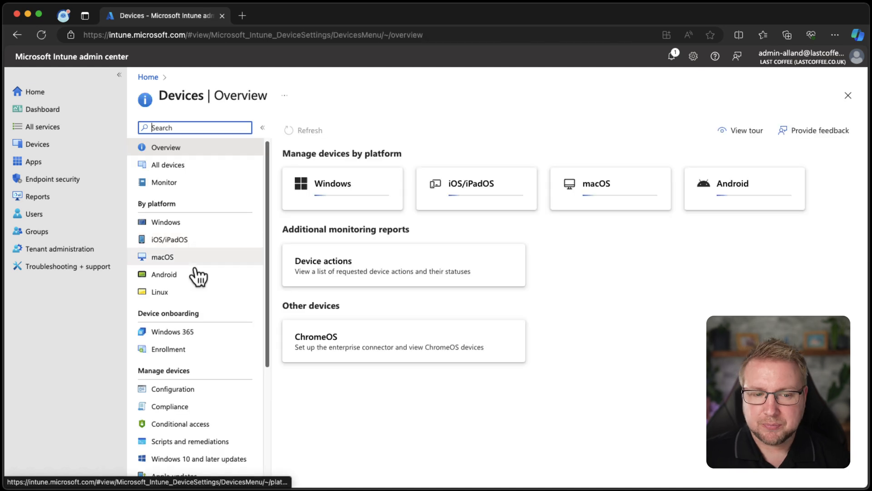
click(168, 349)
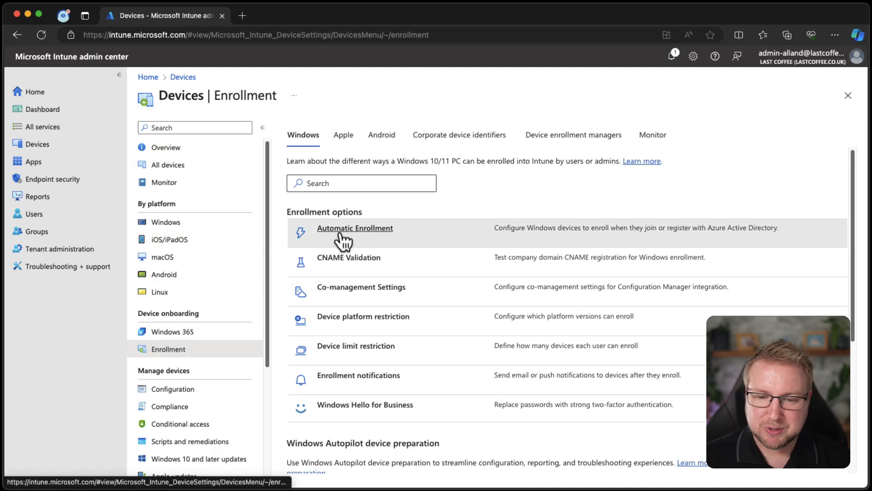
scroll(down, 3)
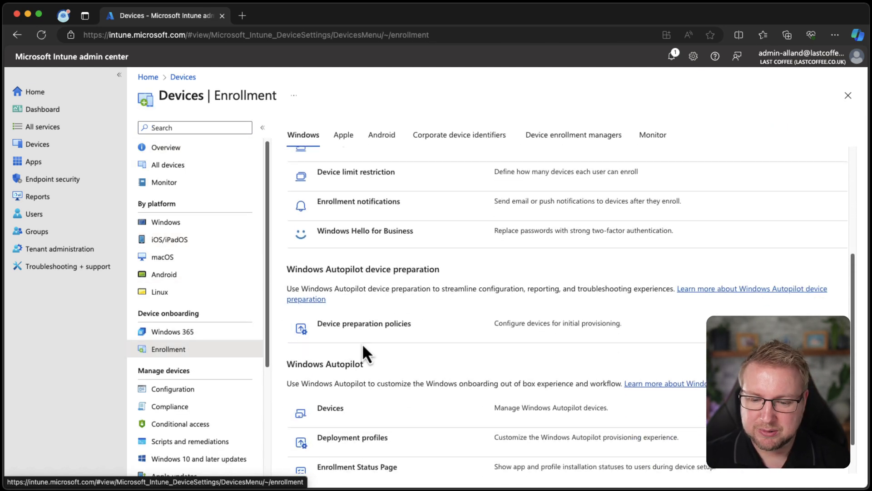
click(364, 323)
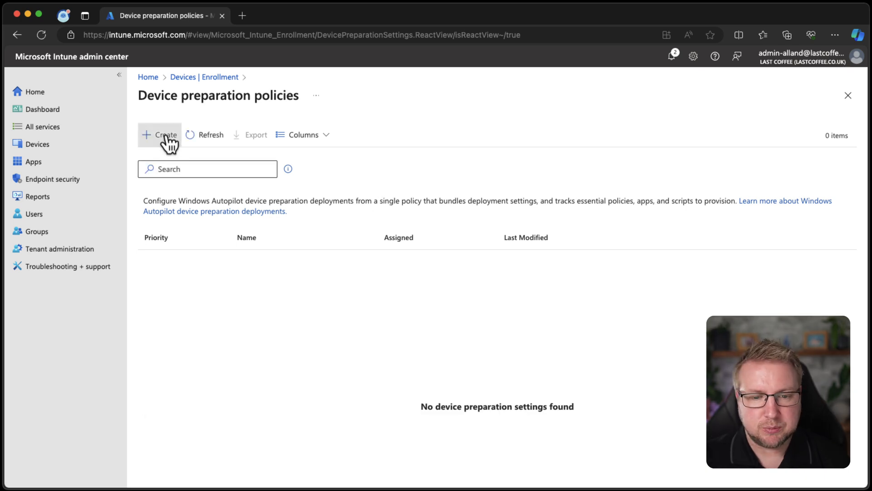
click(159, 135)
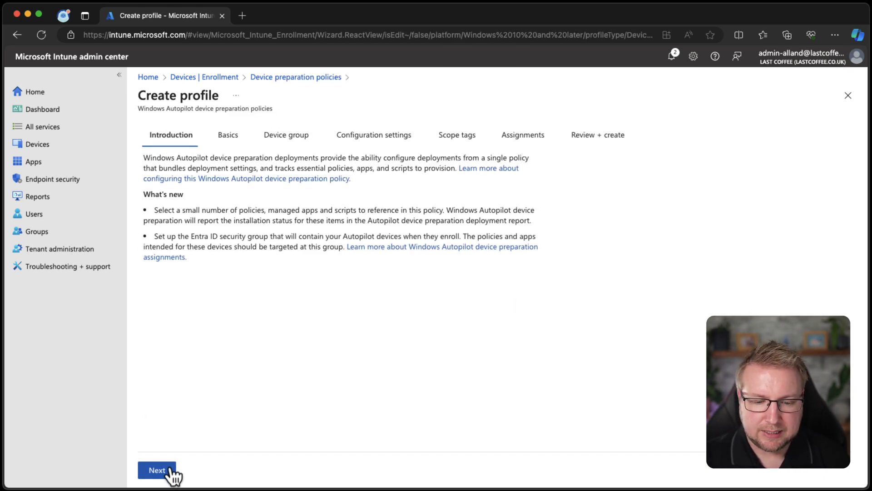
Step: Name the policy 'Windows Autopilot Device Prep' and continue to the device group step
click(157, 470)
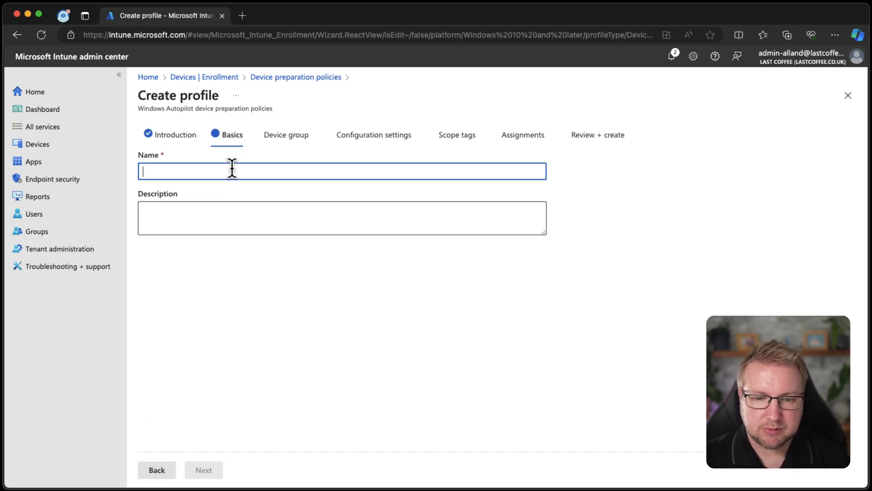
text(Windows AU)
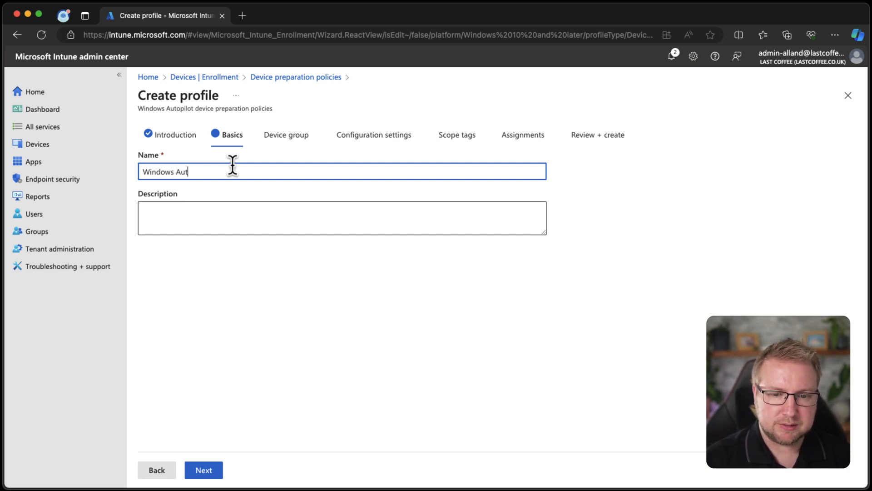
text(opilot Device Prep)
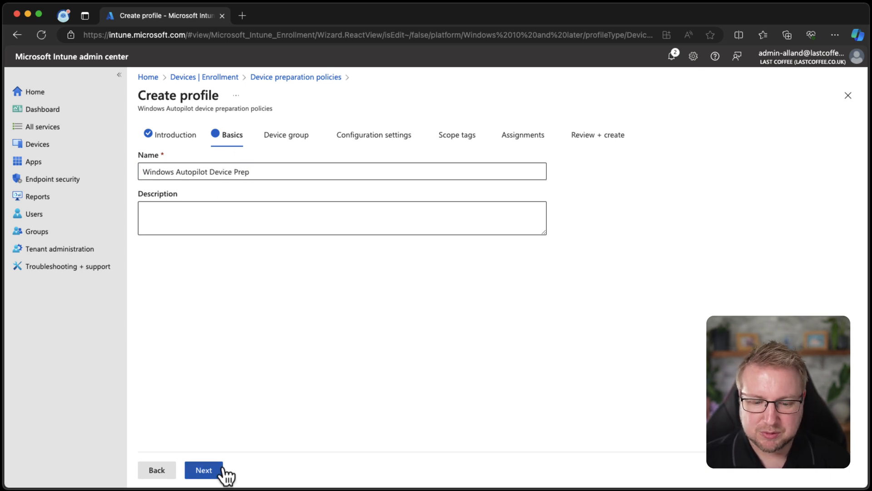
click(203, 469)
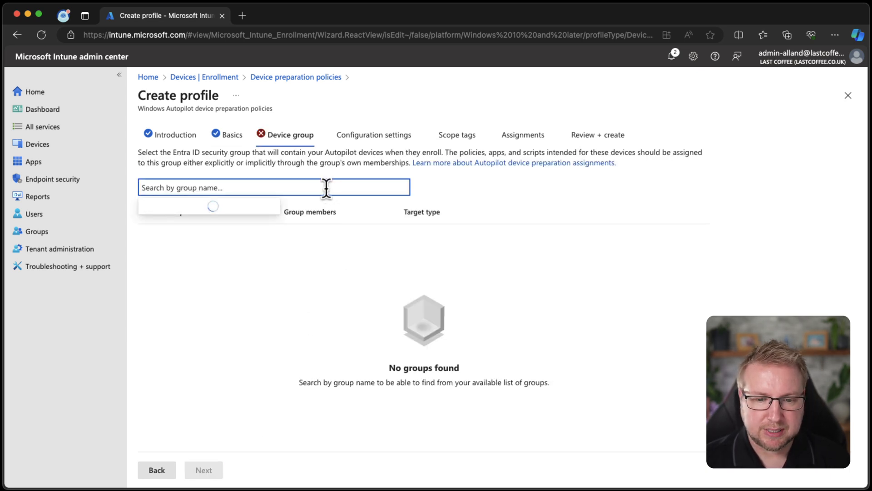
Step: Choose the Windows Autopilot device preparation device group and continue to configuration settings
text(windows)
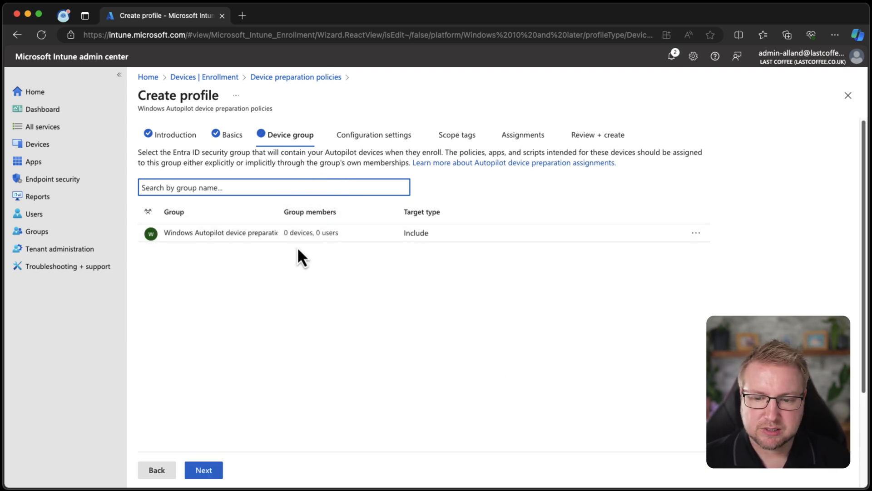
click(203, 470)
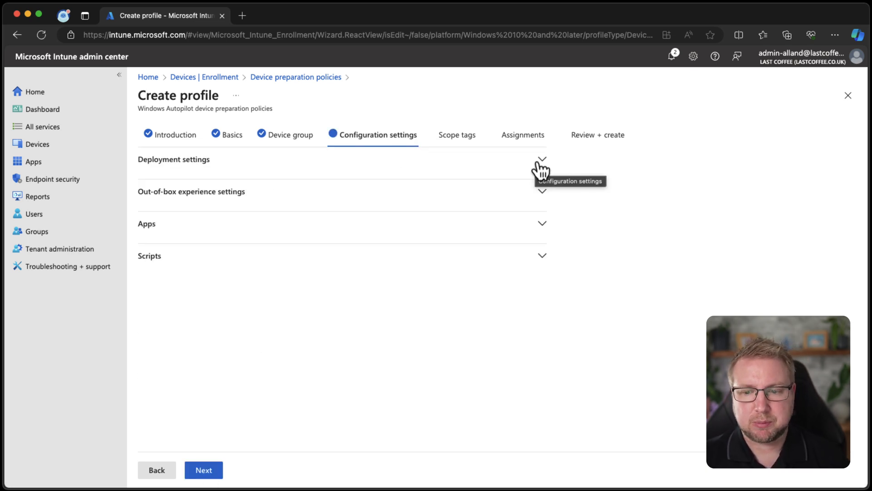
Step: Review deployment settings: single user, user driven, Azure AD joined, user account type Standard User
click(541, 159)
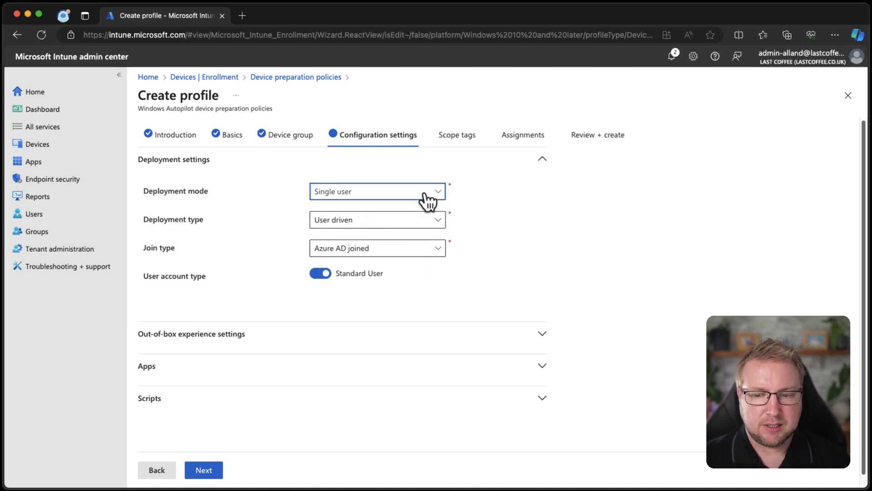
click(377, 219)
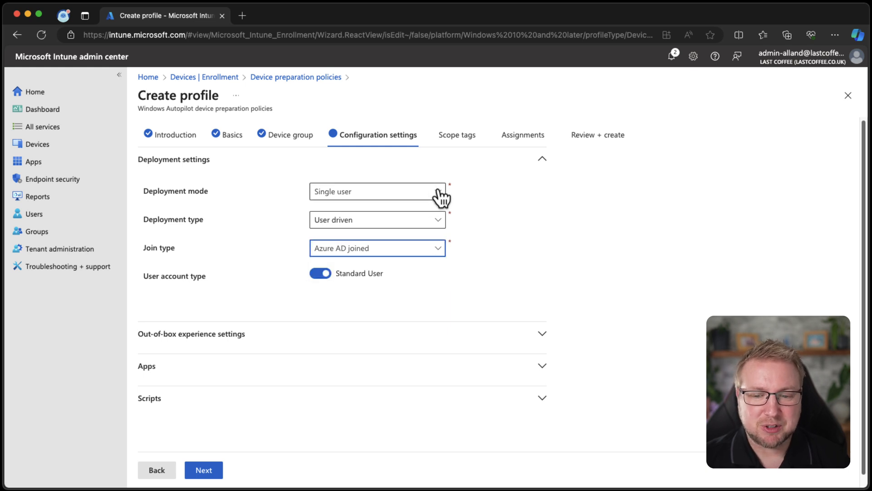
click(377, 219)
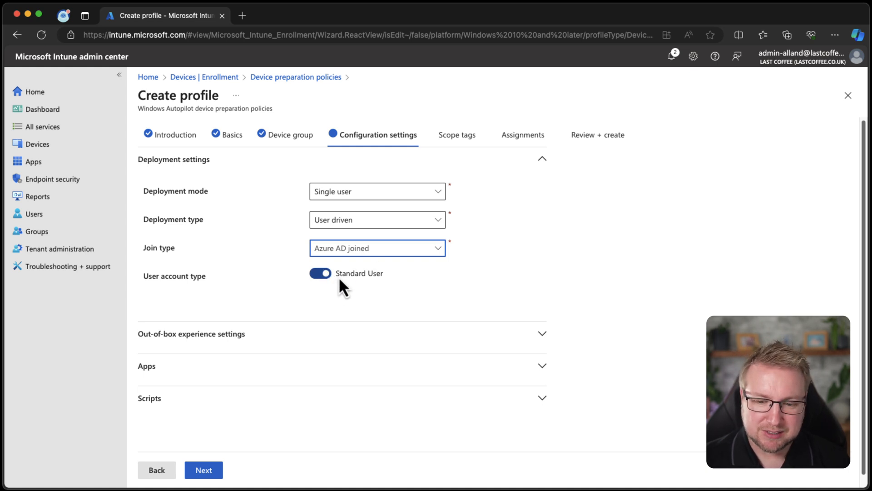
mouse_move(289, 284)
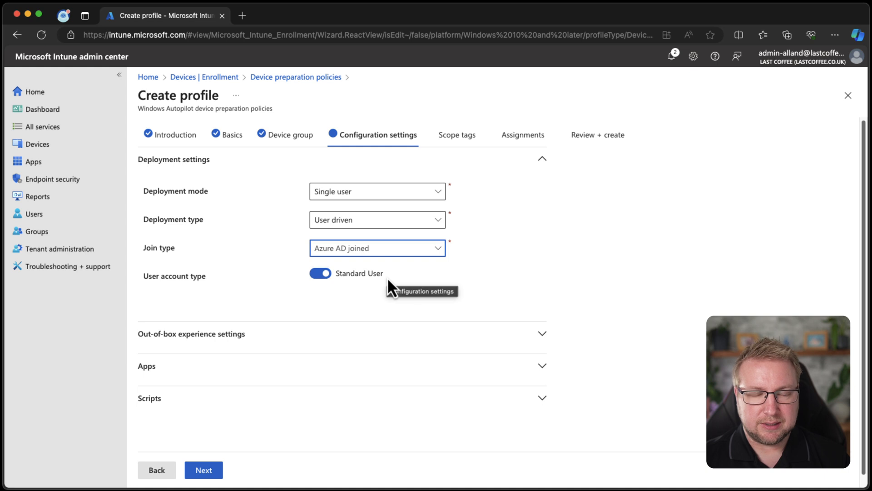
click(320, 273)
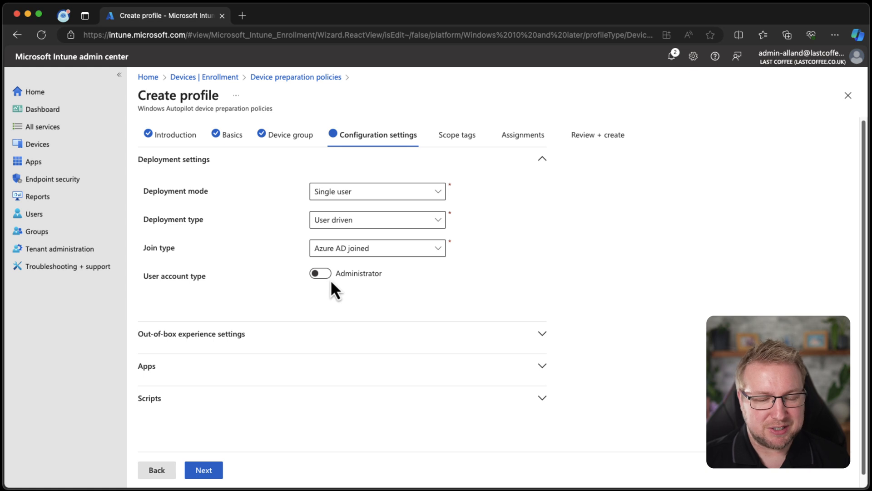
click(319, 273)
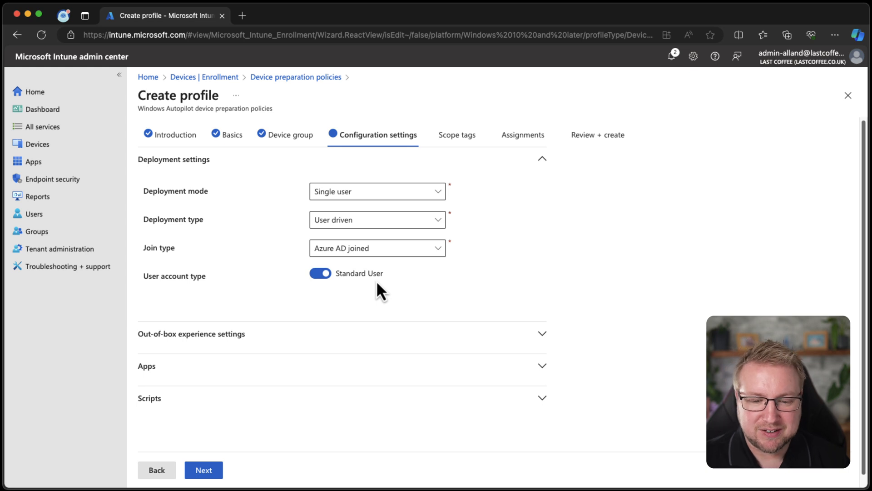
mouse_move(399, 297)
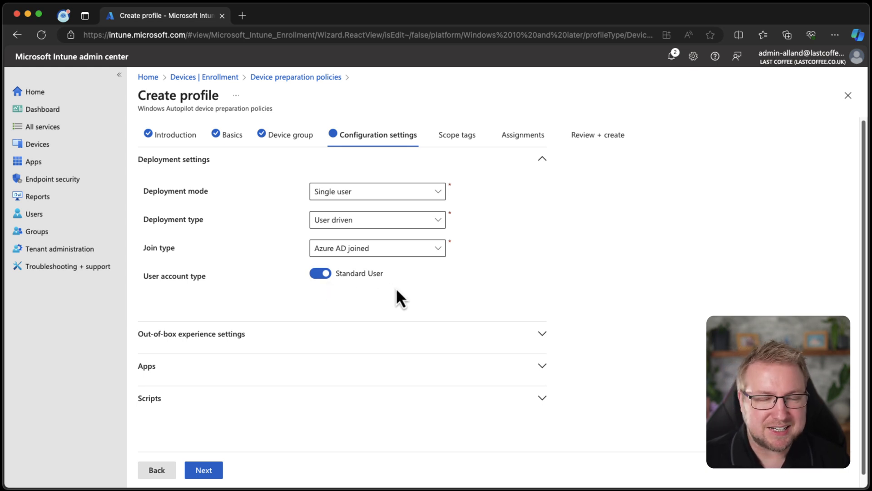
mouse_move(551, 295)
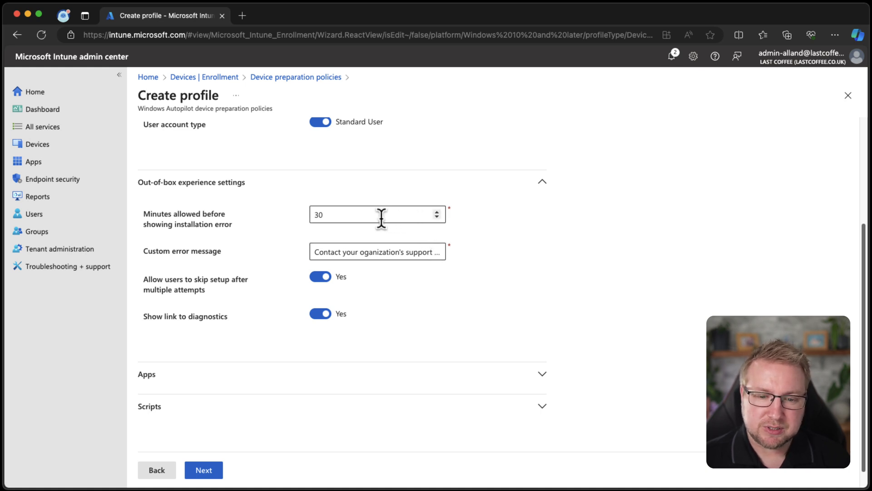
mouse_move(659, 270)
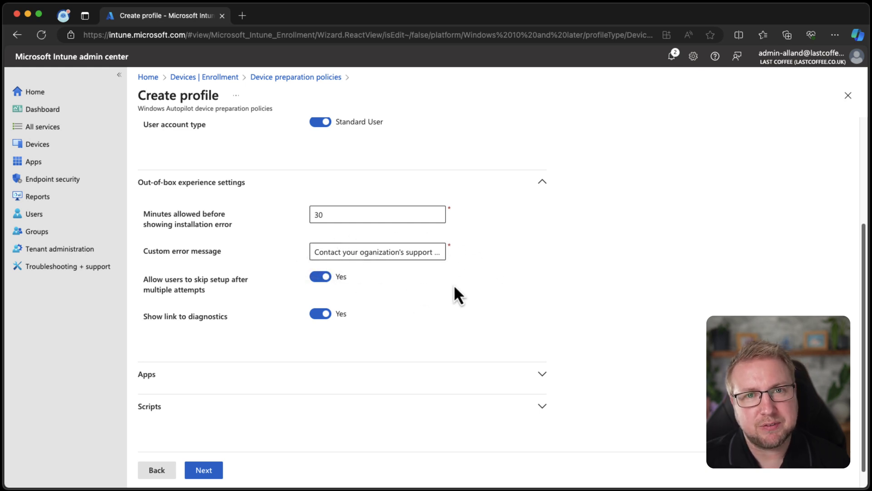
mouse_move(308, 294)
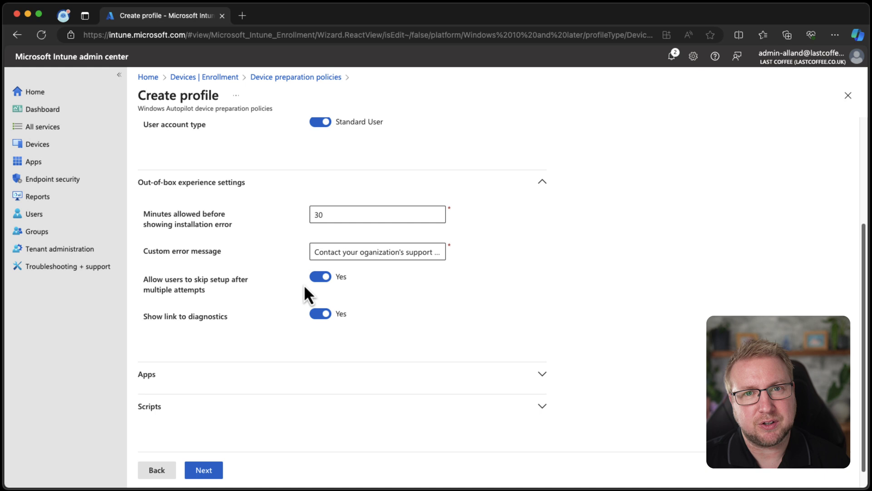
Step: Correct 'oganization' to 'organization' in the out-of-box custom error message
click(378, 251)
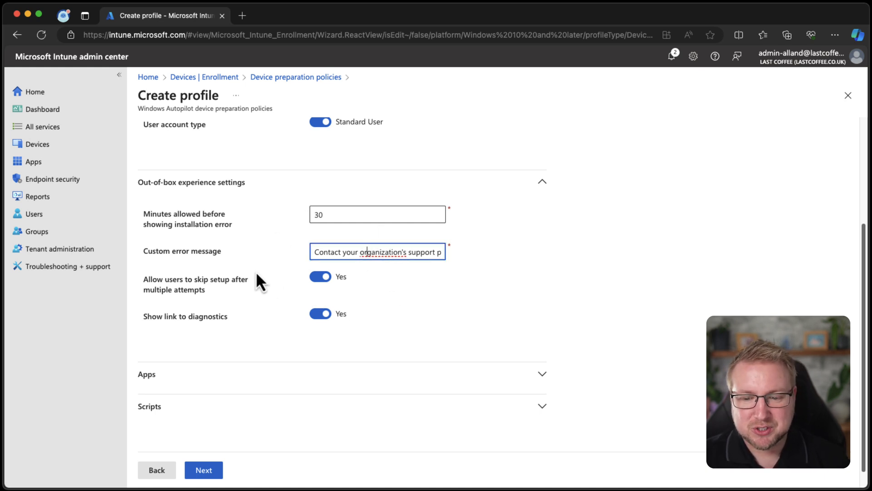
mouse_move(258, 281)
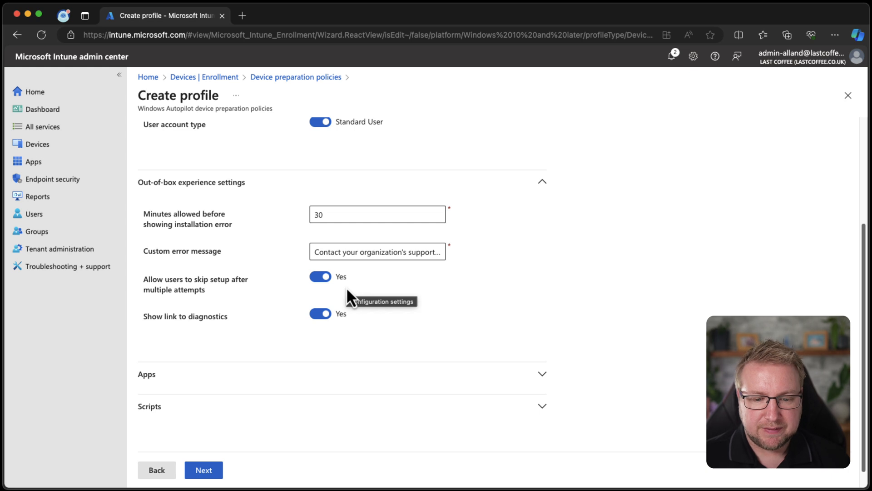
right_click(590, 217)
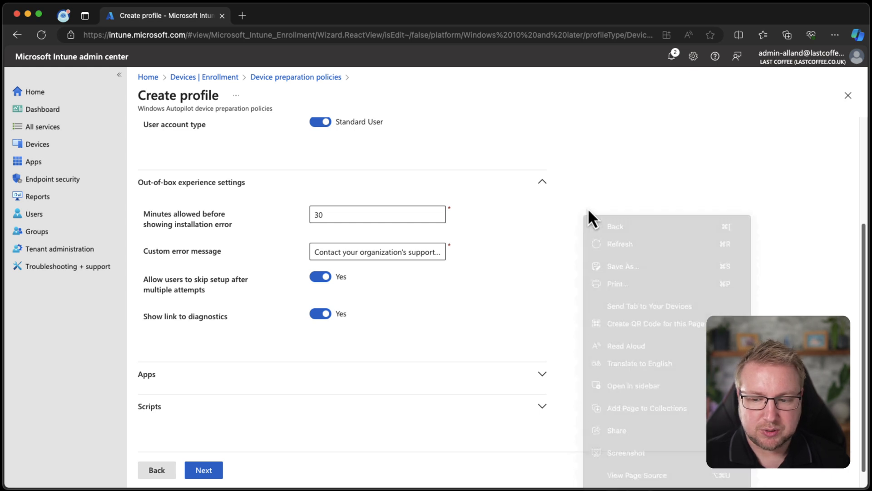
click(371, 292)
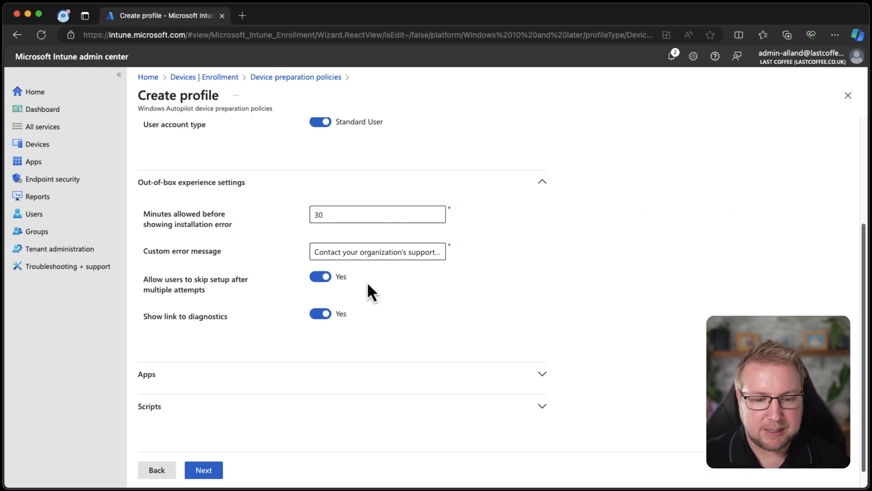
mouse_move(370, 292)
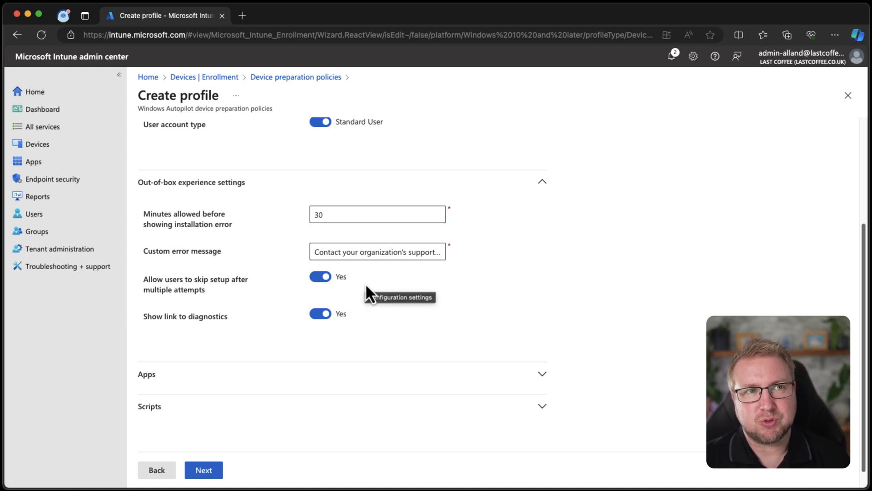
mouse_move(569, 365)
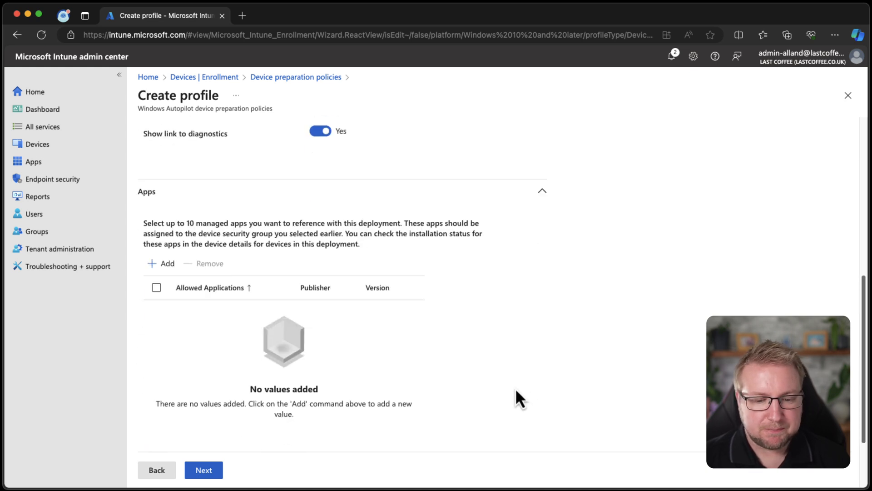
mouse_move(473, 383)
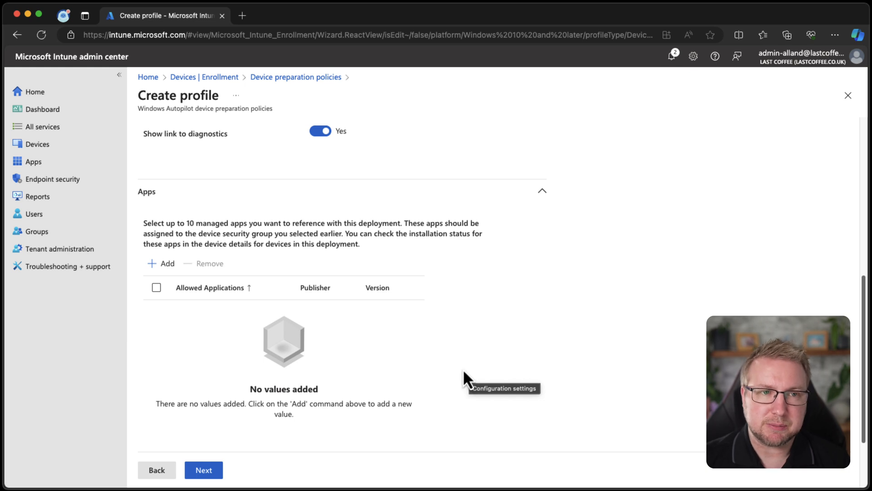
mouse_move(466, 378)
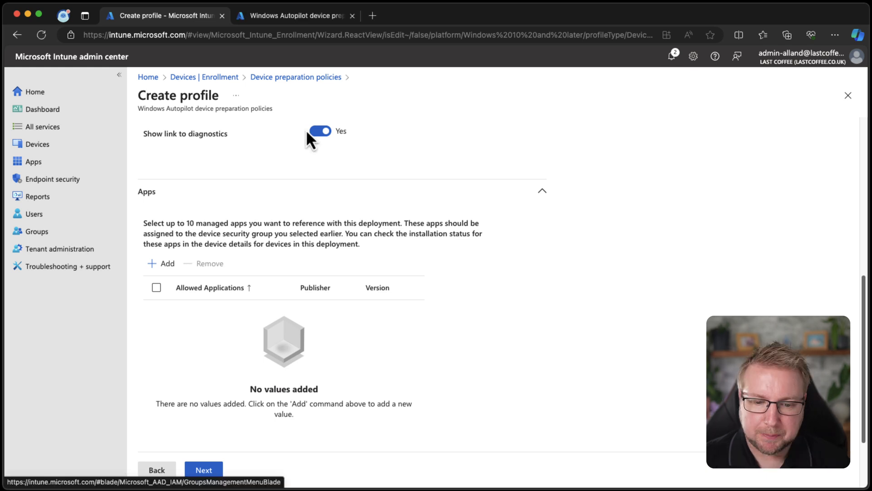
Step: Add seven allowed apps including 7-Zip, FileZilla, Chrome, Firefox and Notepad++, and save them
click(160, 263)
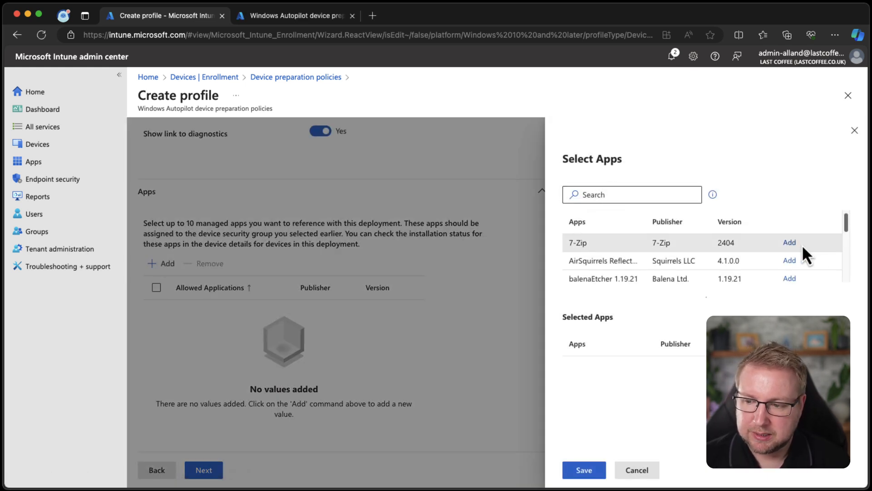
click(789, 260)
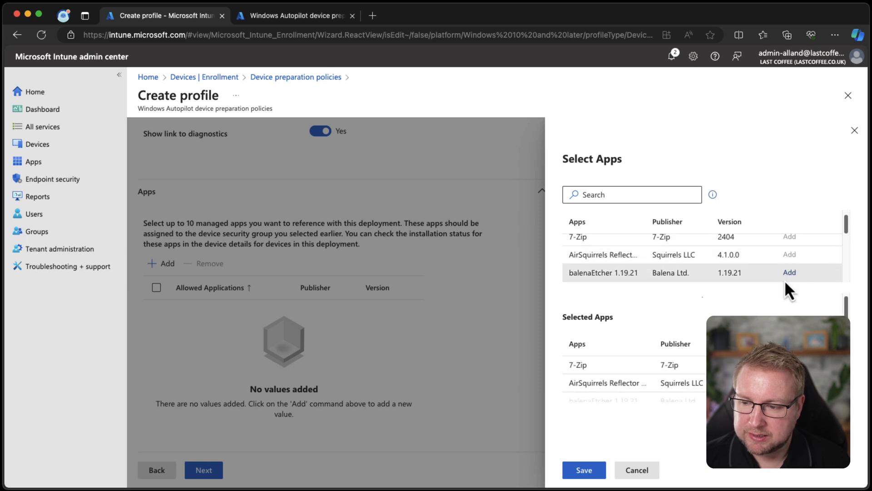
scroll(down, 3)
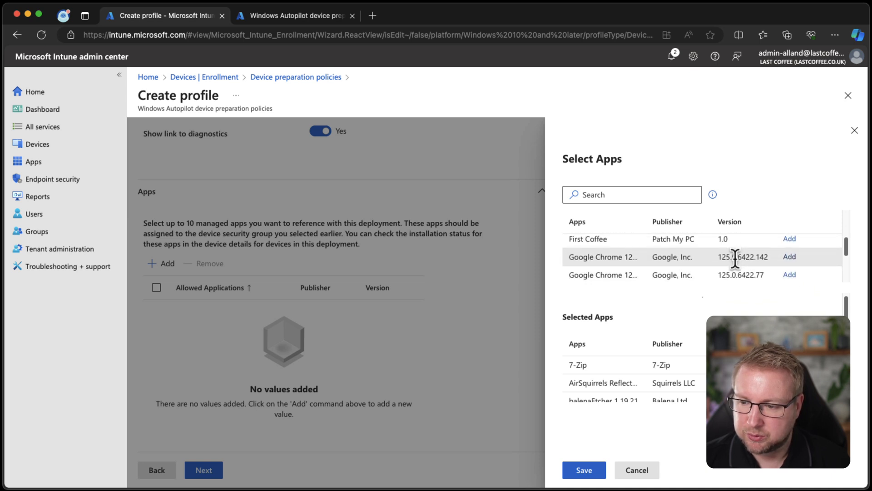
scroll(down, 3)
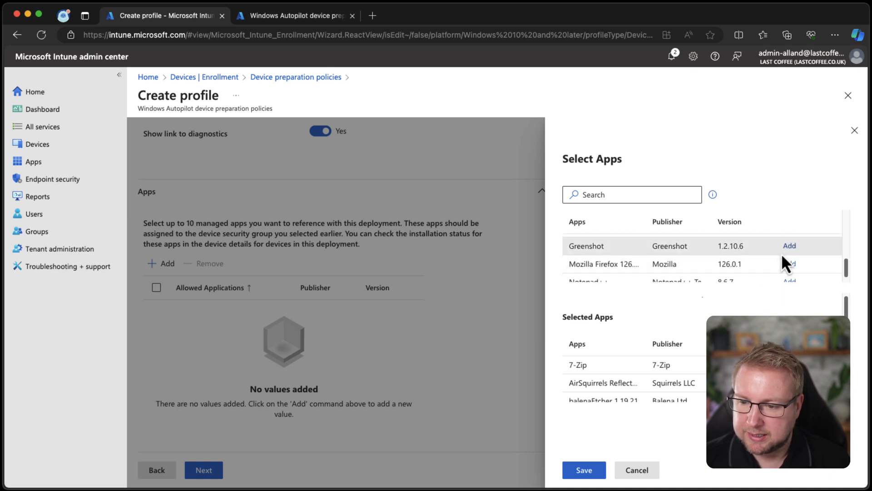
scroll(down, 3)
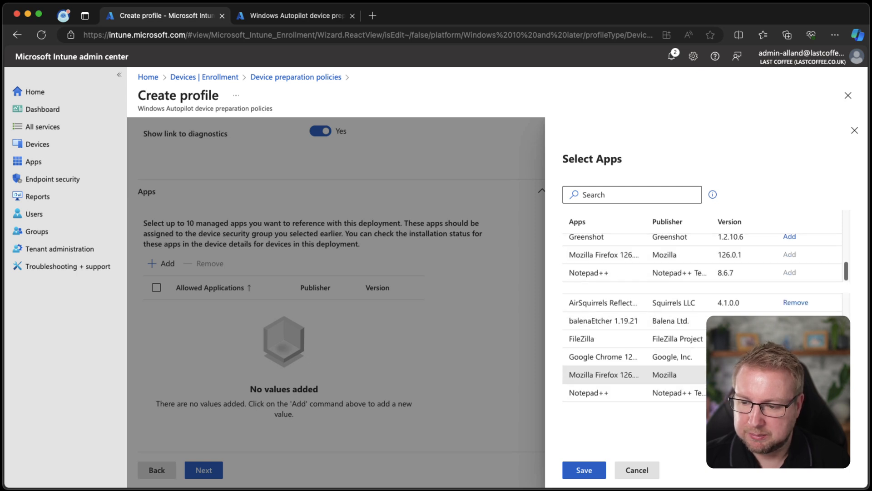
click(583, 469)
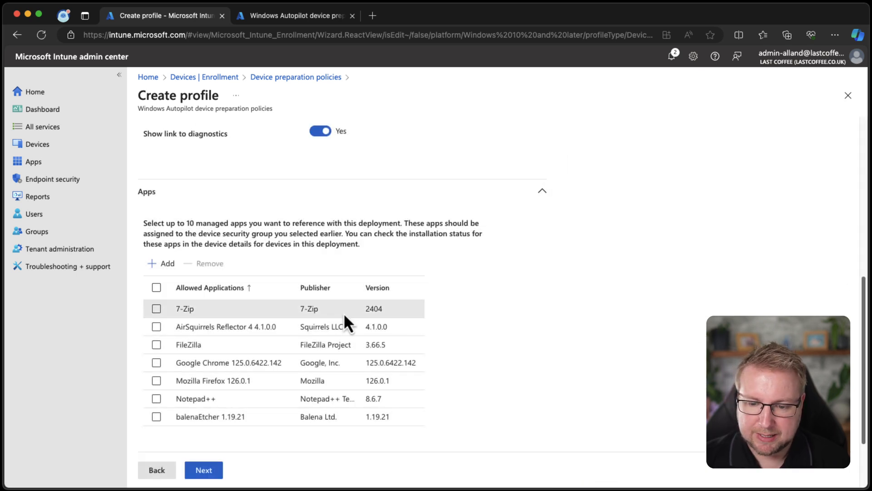
scroll(down, 3)
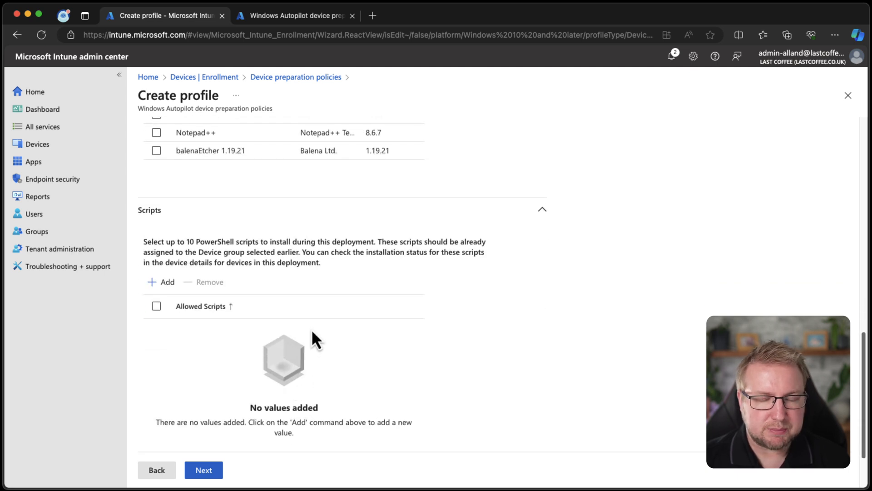
Step: Collapse the empty Scripts section on the configuration settings step
click(541, 210)
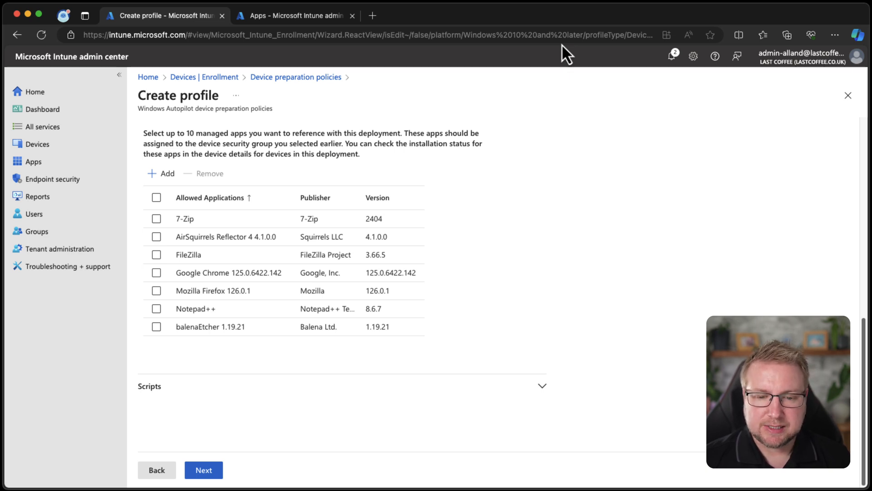
mouse_move(500, 162)
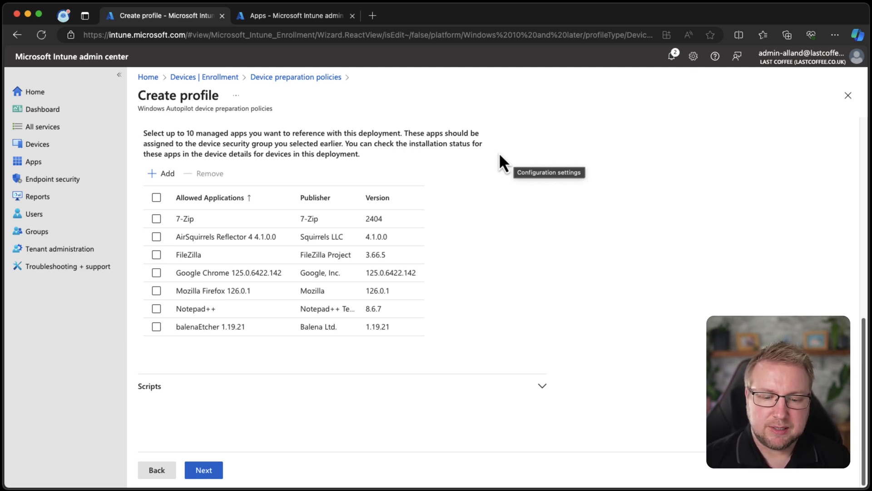
mouse_move(453, 231)
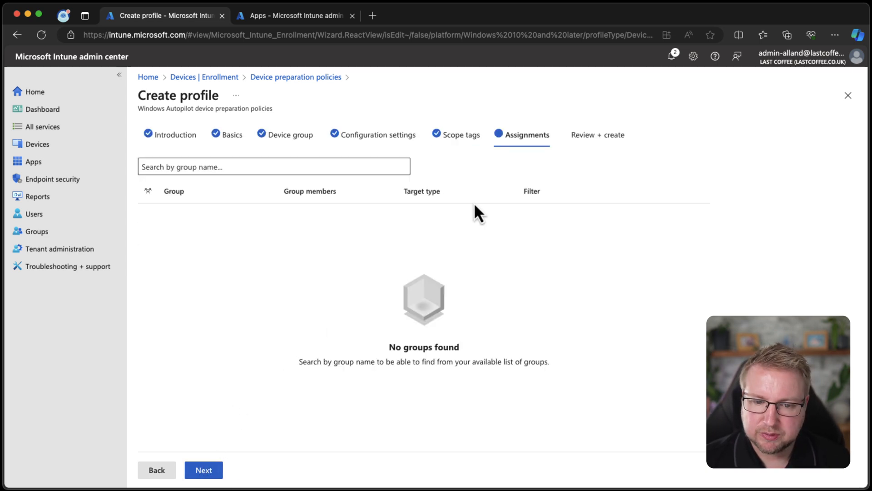
Step: Enter 'windows', continue to the Review + create summary and save the device preparation policy
text(w)
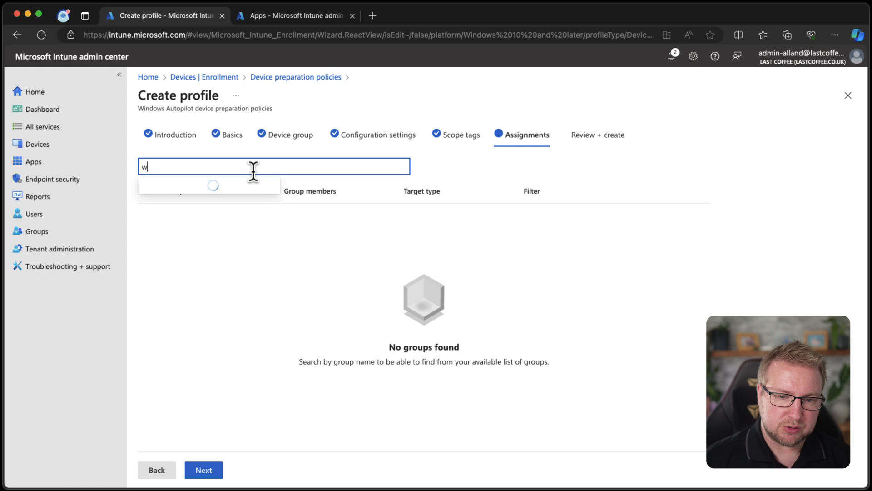
text(indows)
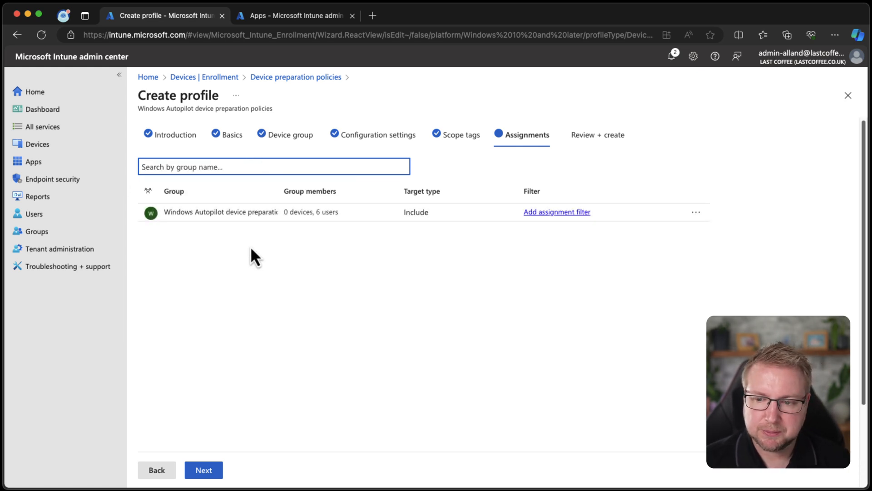
mouse_move(239, 450)
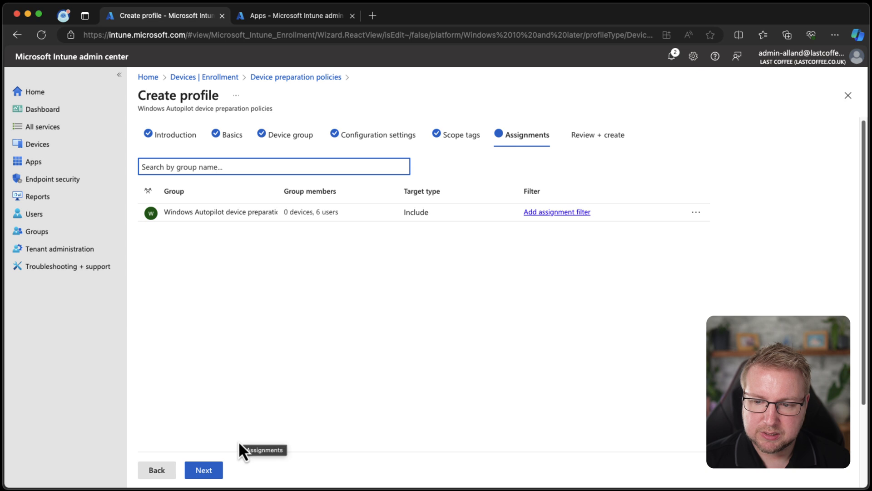
click(203, 469)
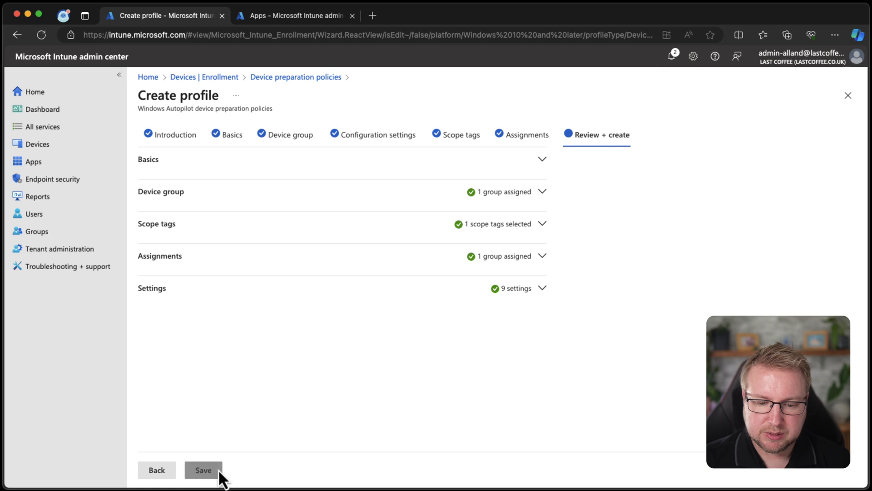
click(203, 470)
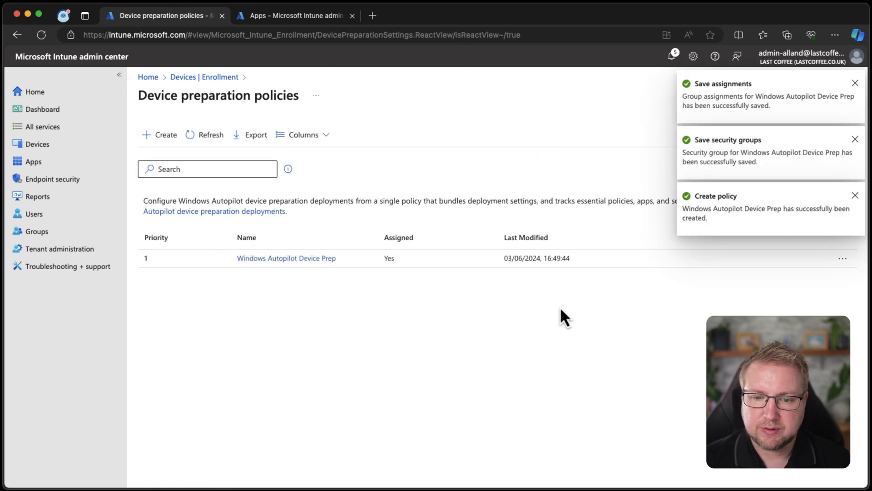
mouse_move(486, 283)
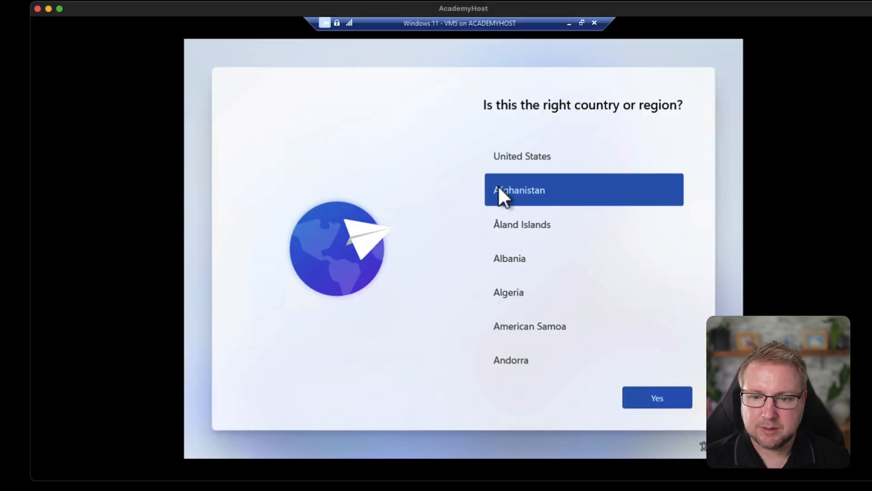
Step: Confirm the country/region and the US keyboard layout in the VM's OOBE
click(657, 397)
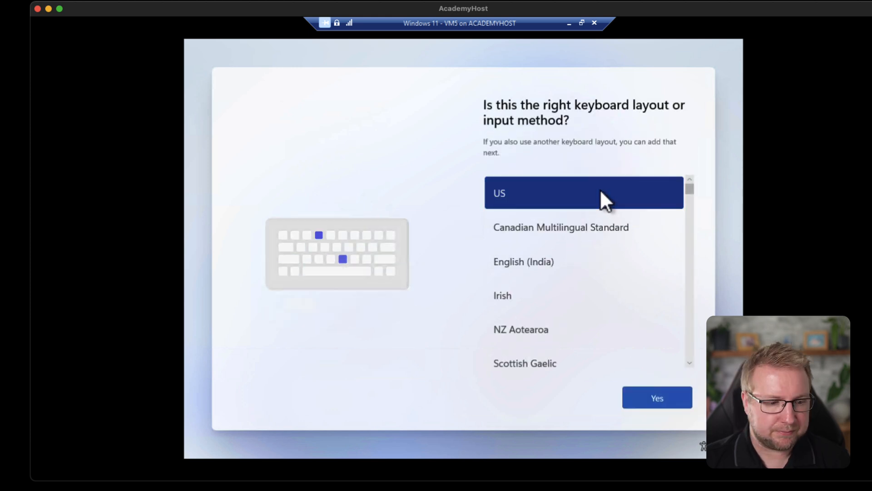
click(657, 397)
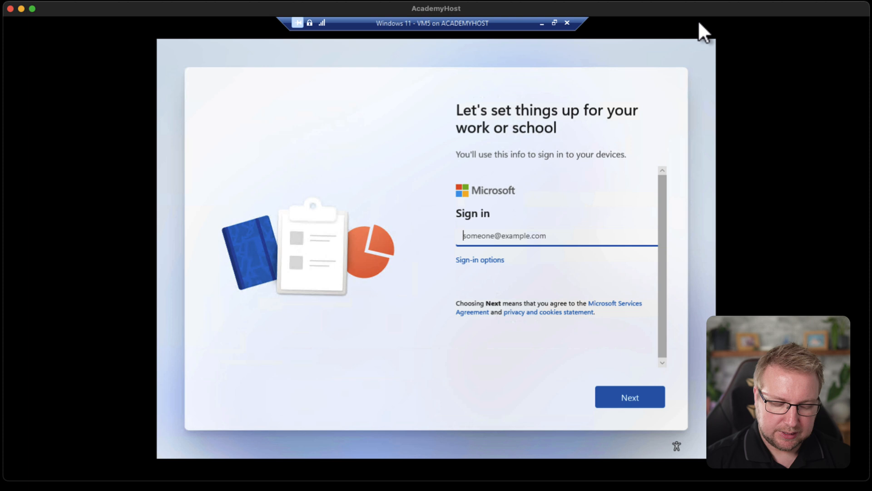
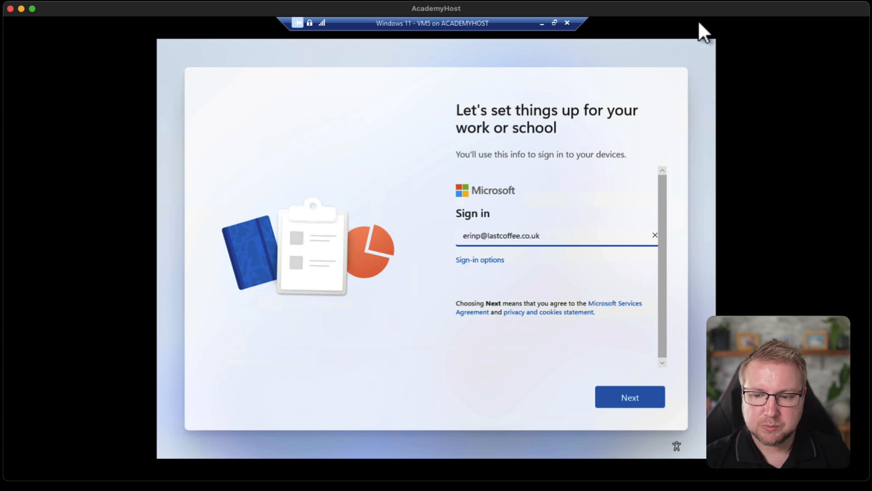
click(629, 397)
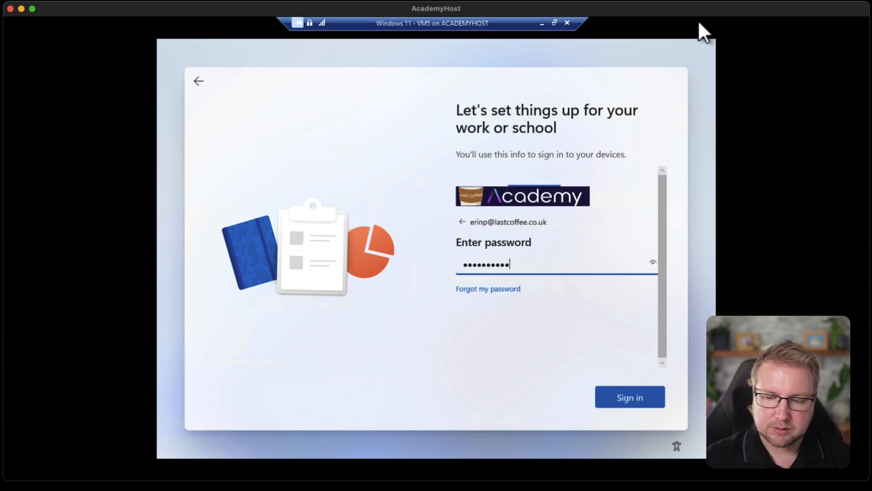
click(630, 397)
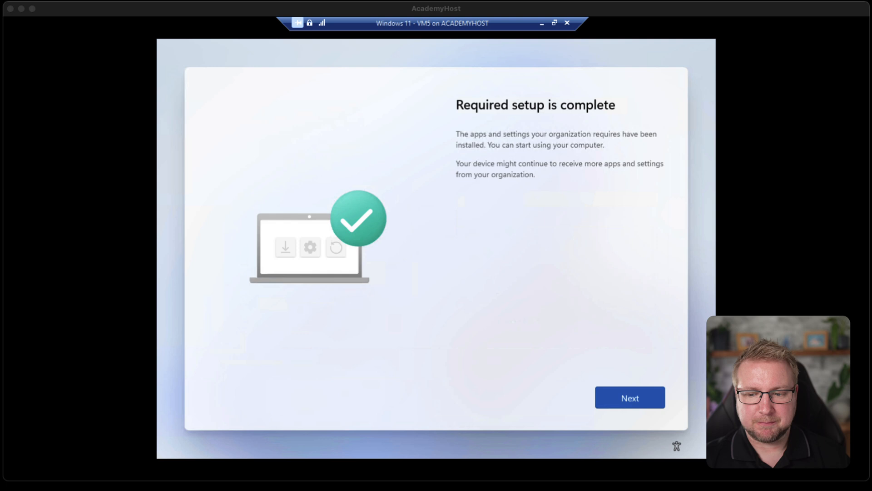
mouse_move(273, 287)
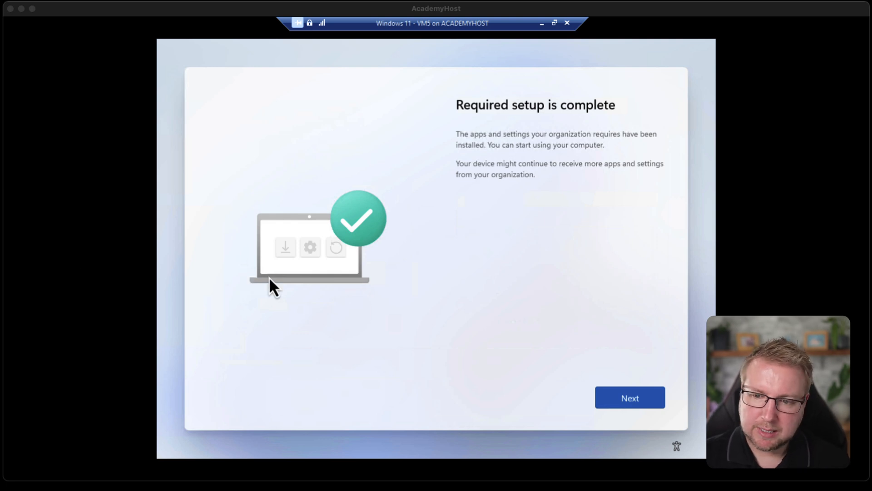
mouse_move(528, 258)
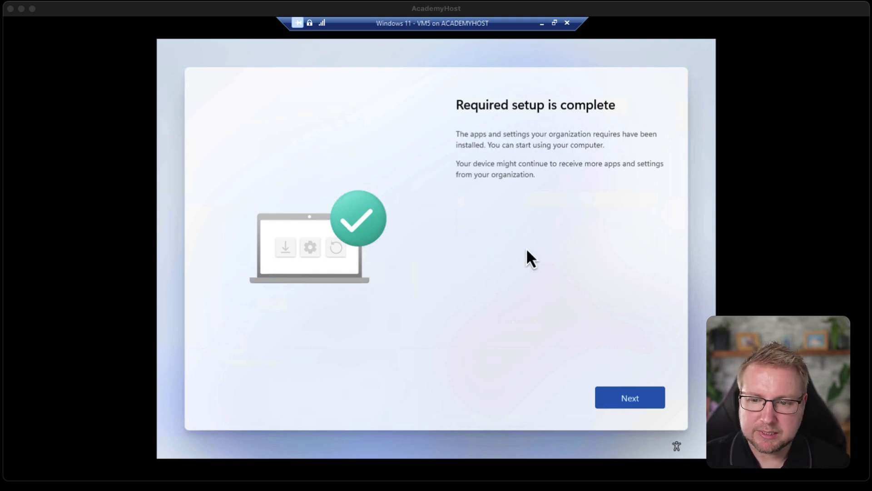
mouse_move(538, 250)
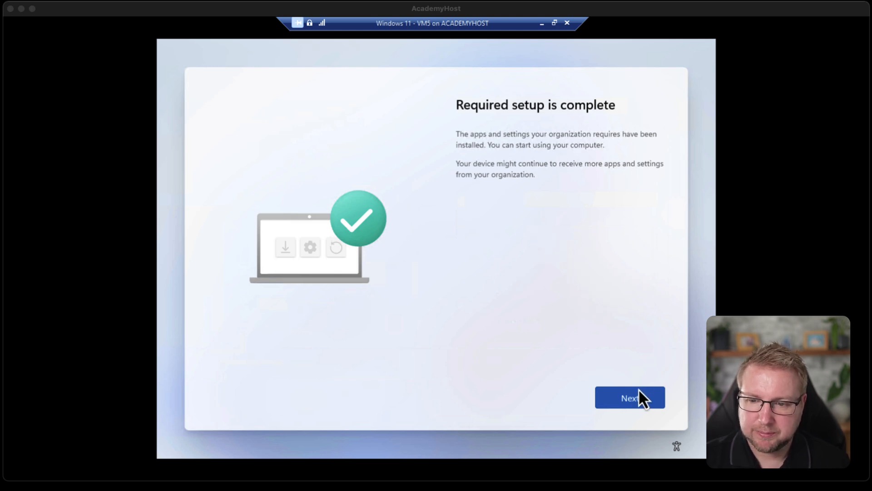
Step: Continue past Required setup is complete and accept the privacy settings
click(630, 397)
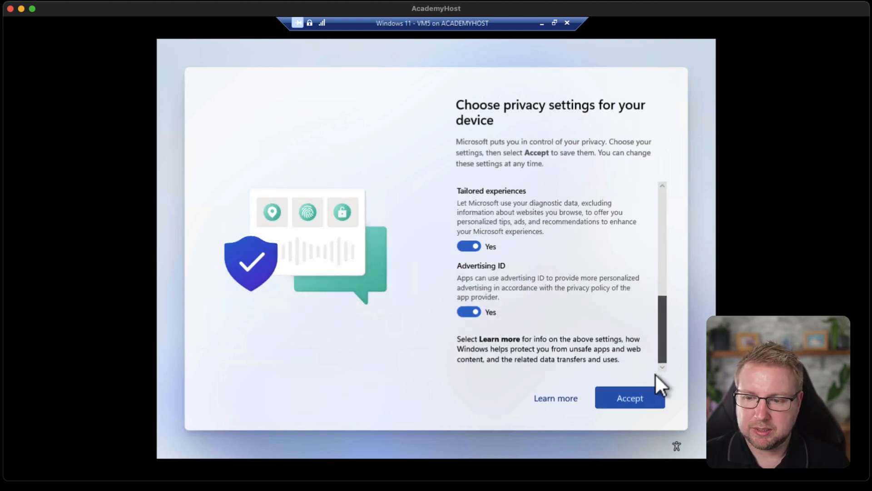
click(629, 398)
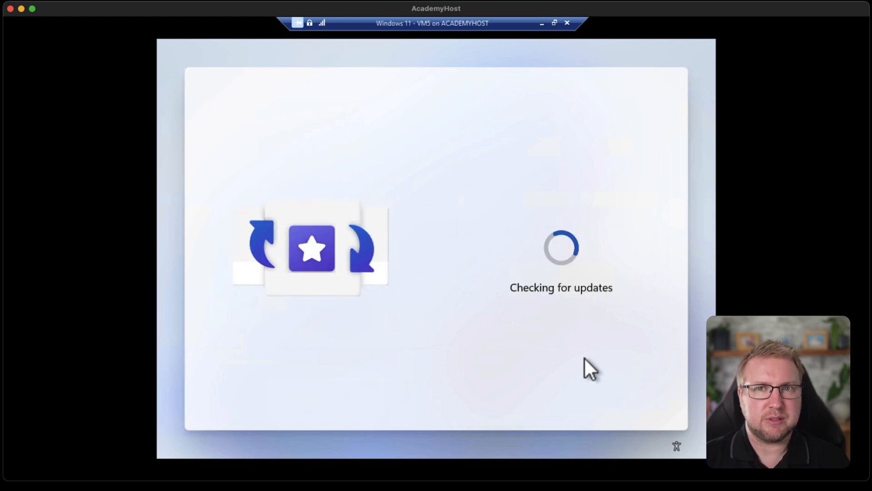
mouse_move(558, 367)
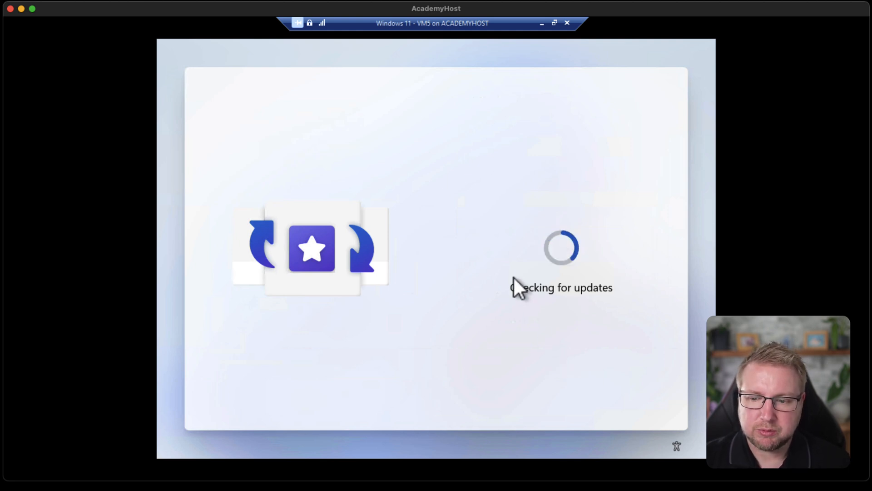
mouse_move(448, 285)
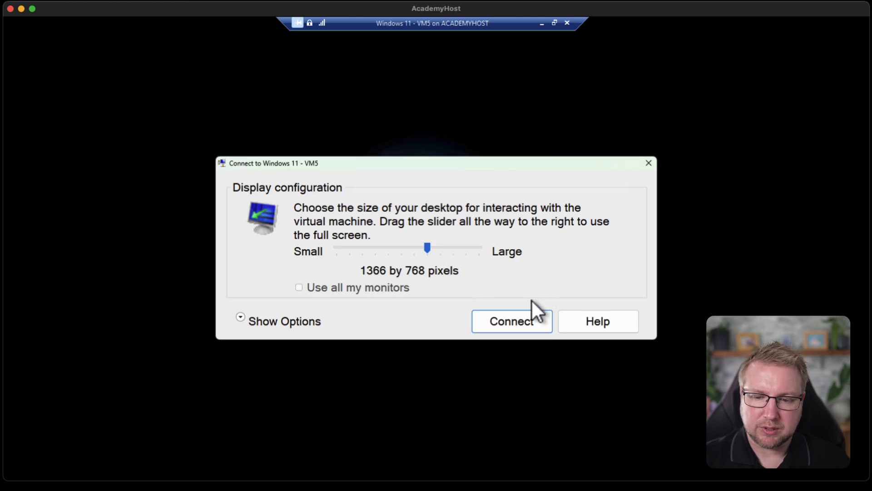
Step: Reconnect to the VM and confirm the new Windows Hello PIN
click(511, 321)
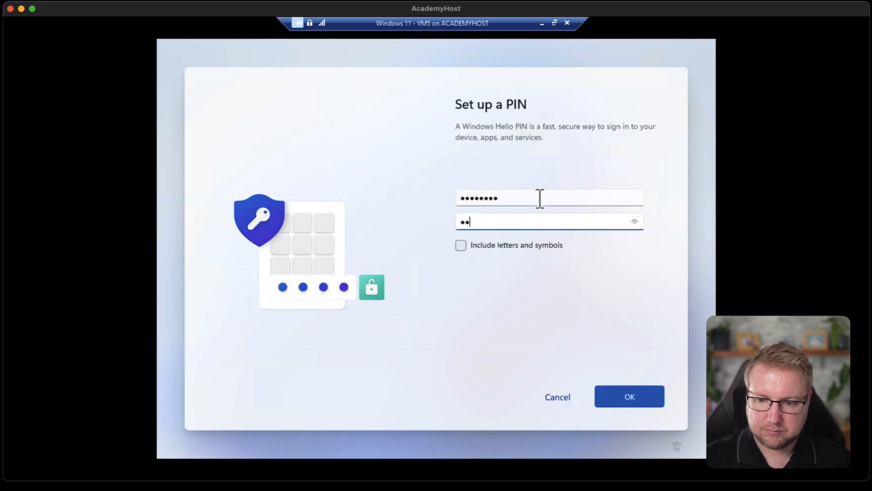
click(629, 396)
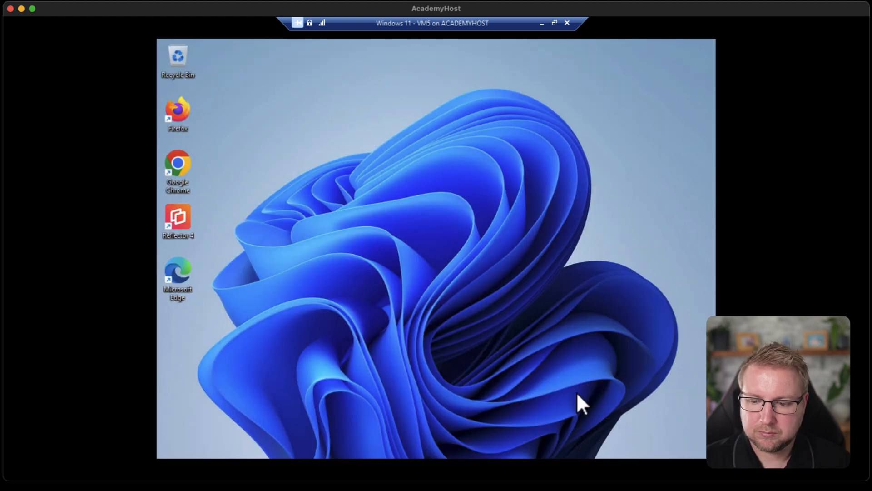
Step: From the desktop, show the Start menu's All apps list to check installed apps
click(315, 445)
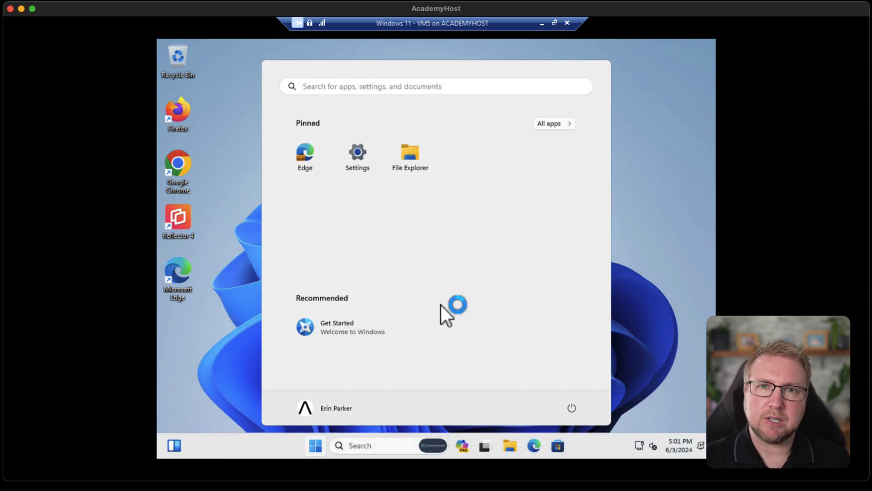
click(314, 445)
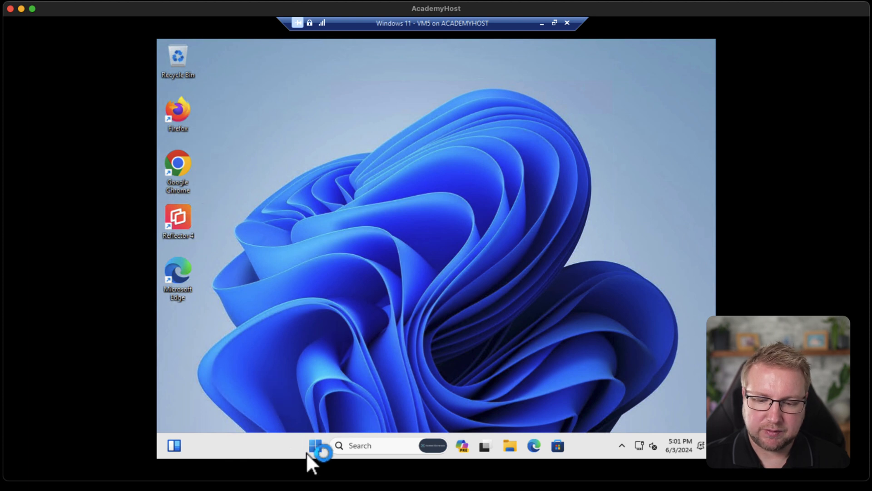
click(316, 445)
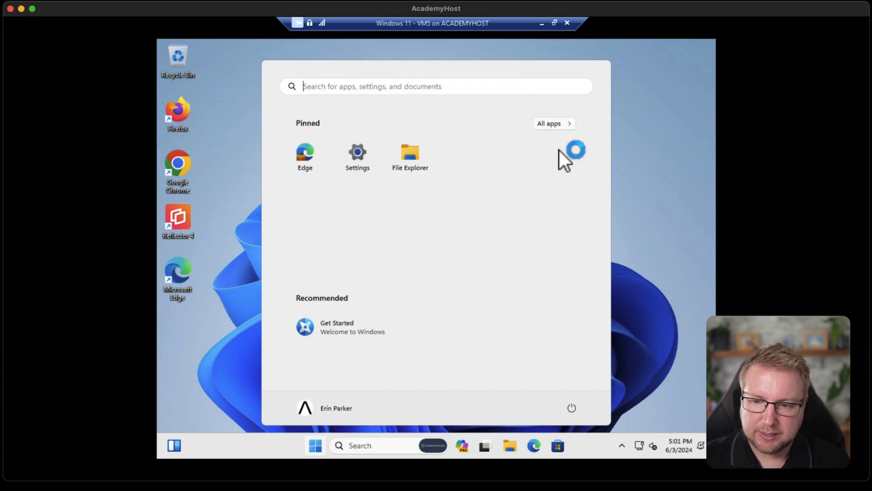
click(553, 123)
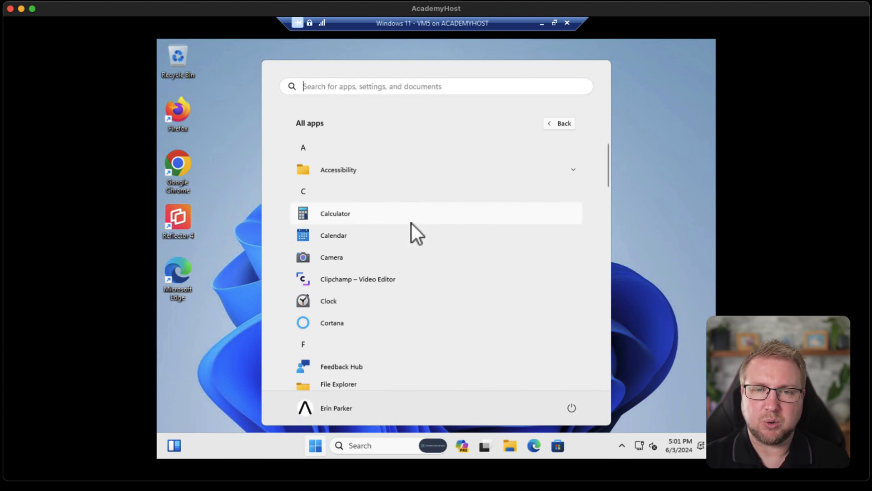
mouse_move(389, 245)
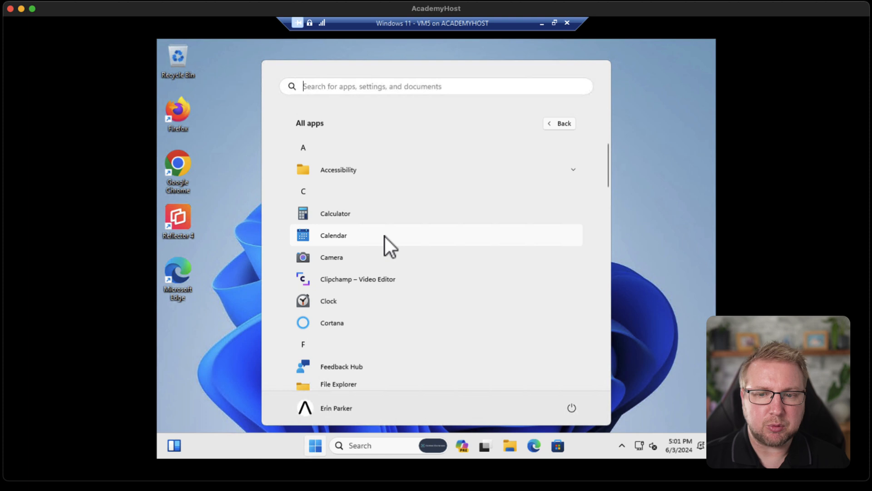
mouse_move(457, 323)
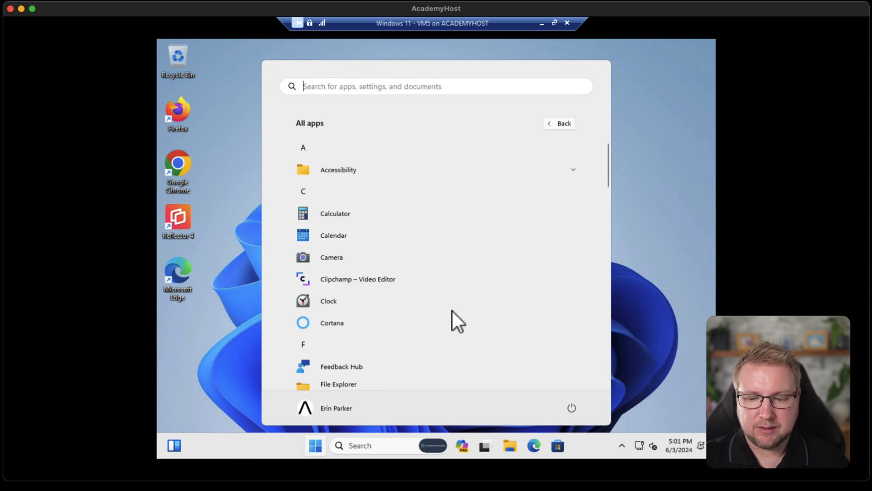
mouse_move(264, 301)
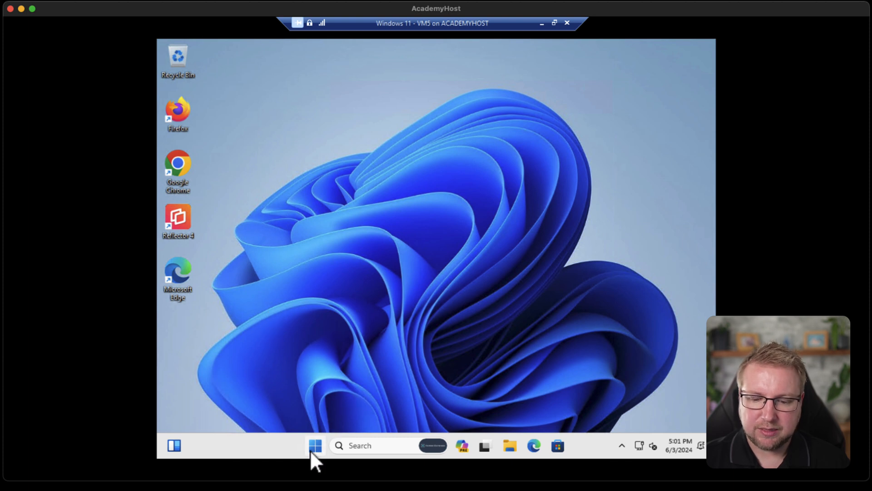
mouse_move(315, 445)
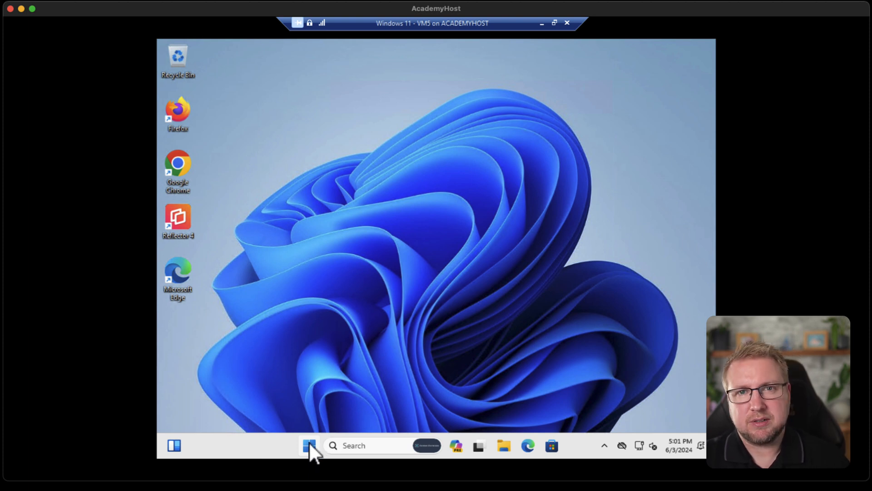
mouse_move(503, 414)
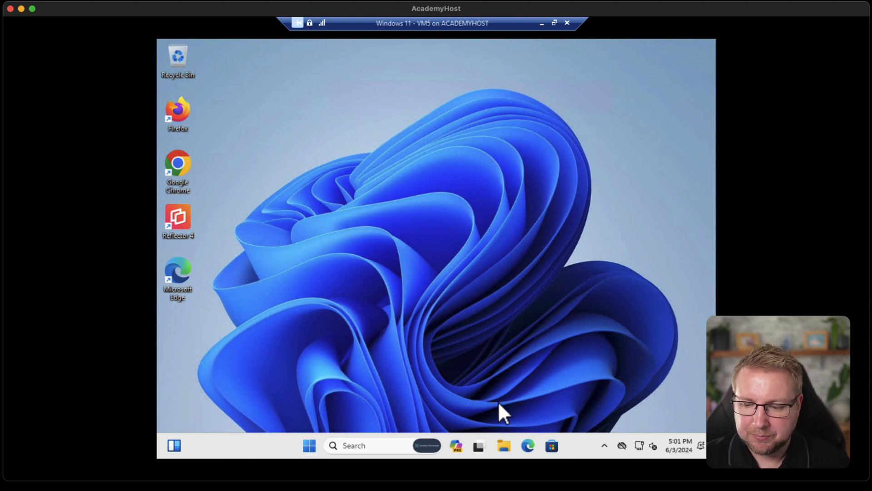